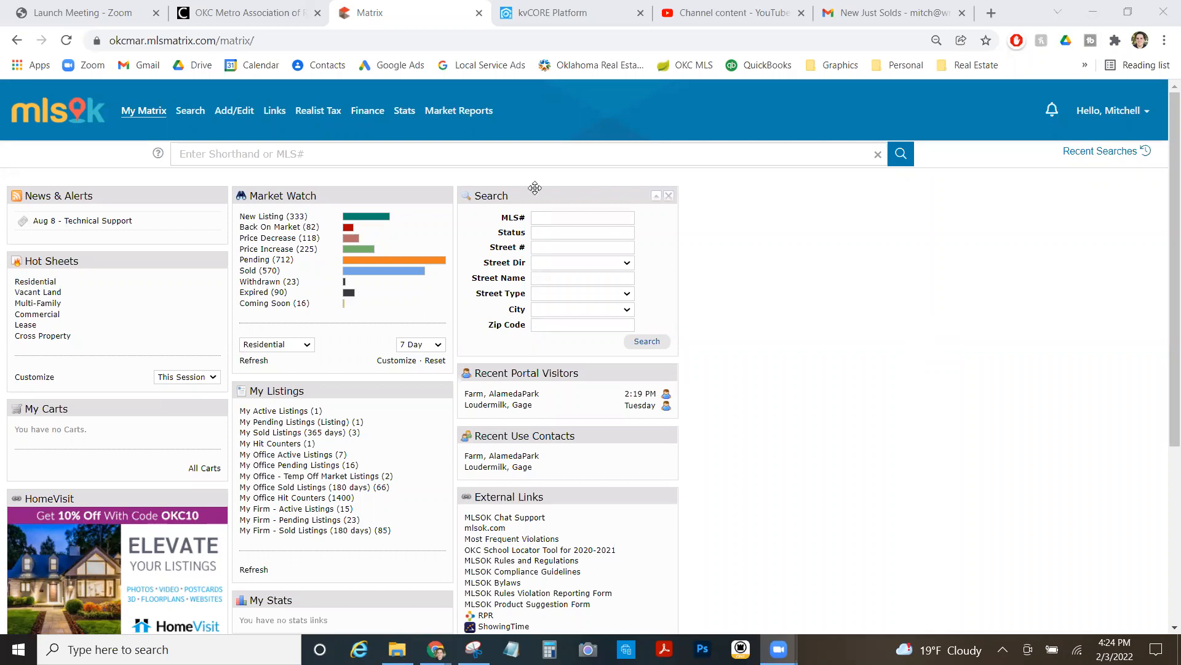
Run the saved /alamedaparkfarm shorthand search in Matrix MLS.
{"action": "left_click", "coordinate": [517, 154]}
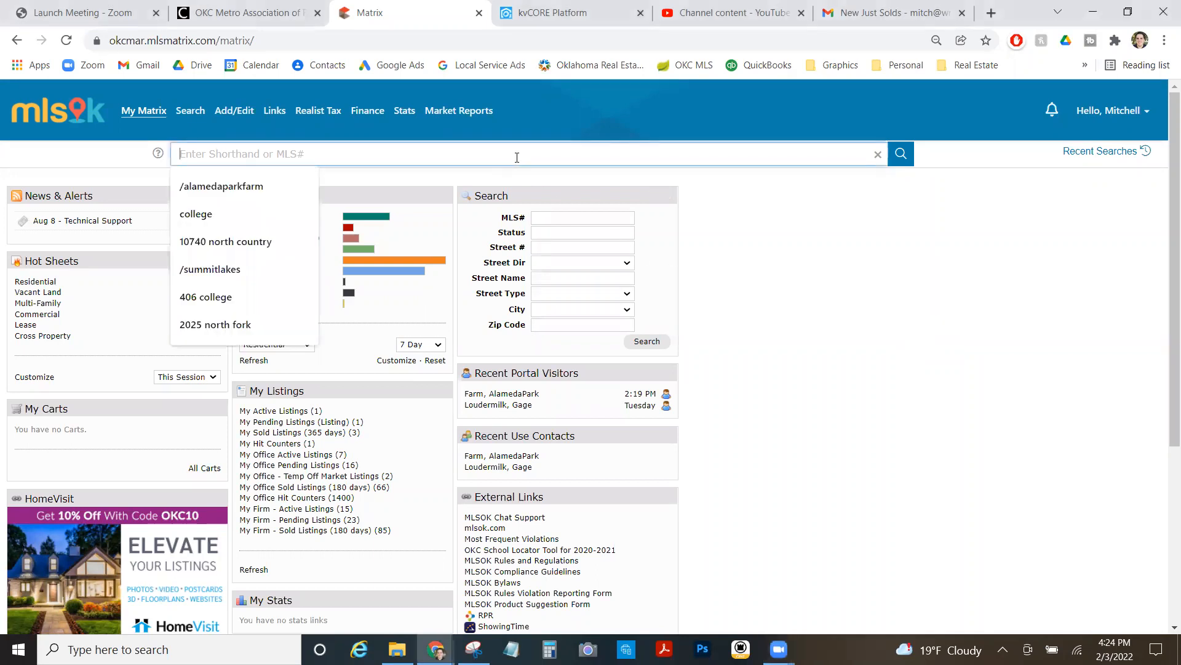
{"action": "left_click", "coordinate": [221, 186]}
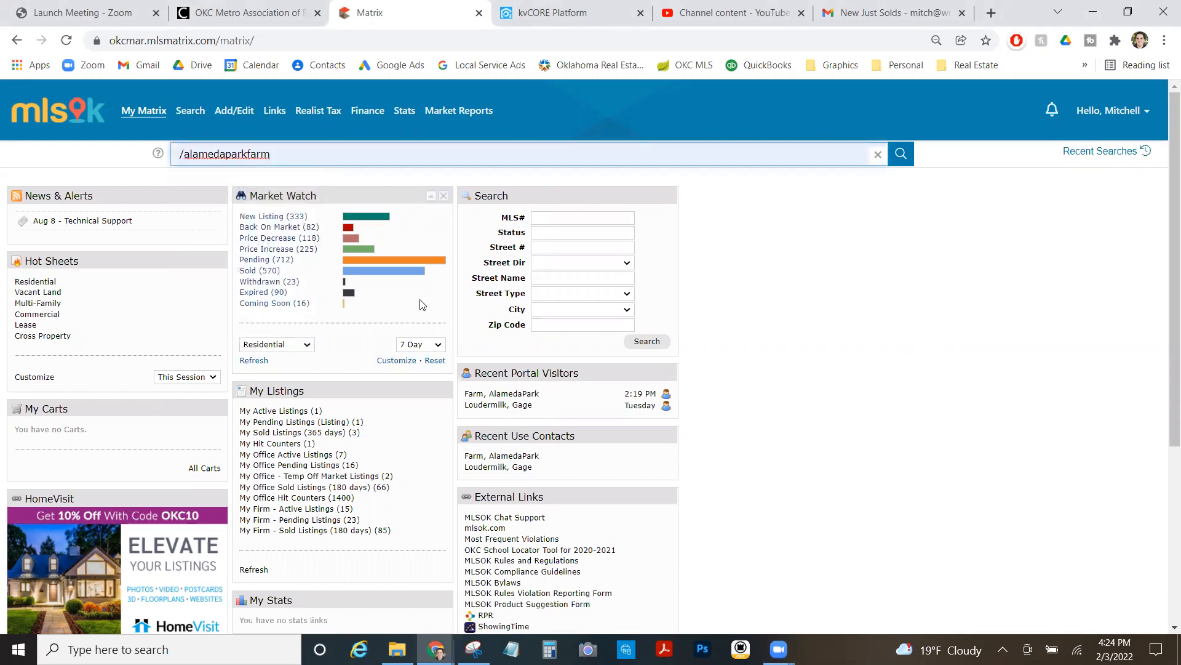
{"action": "mouse_move", "coordinate": [901, 154]}
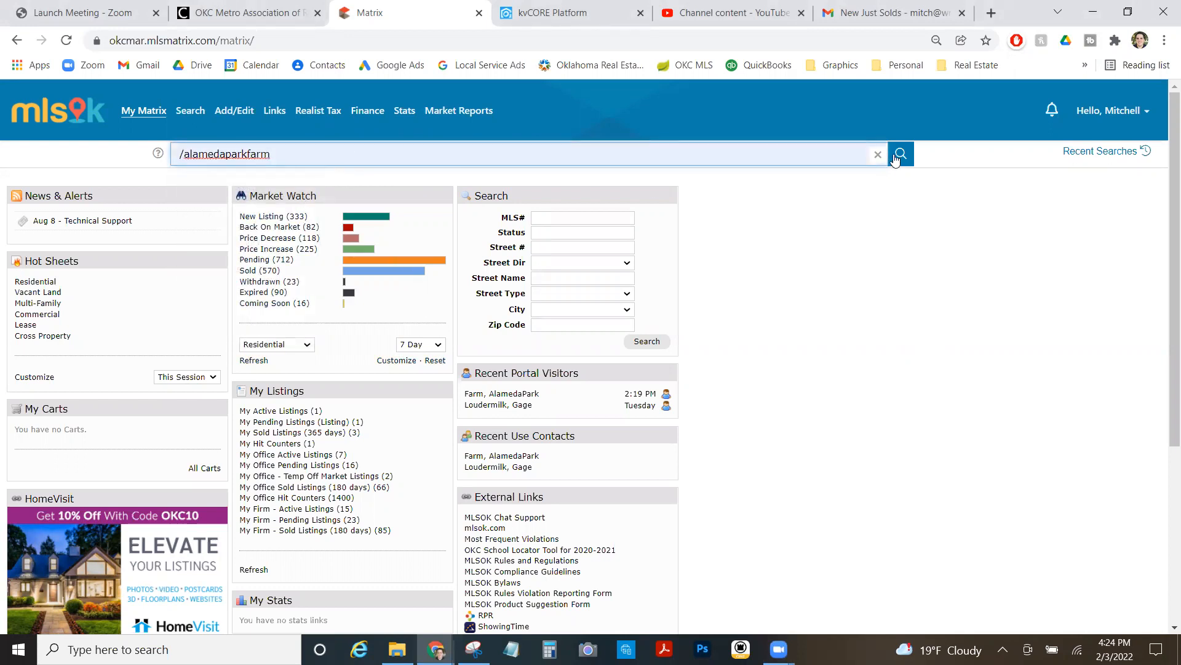
{"action": "left_click", "coordinate": [900, 154]}
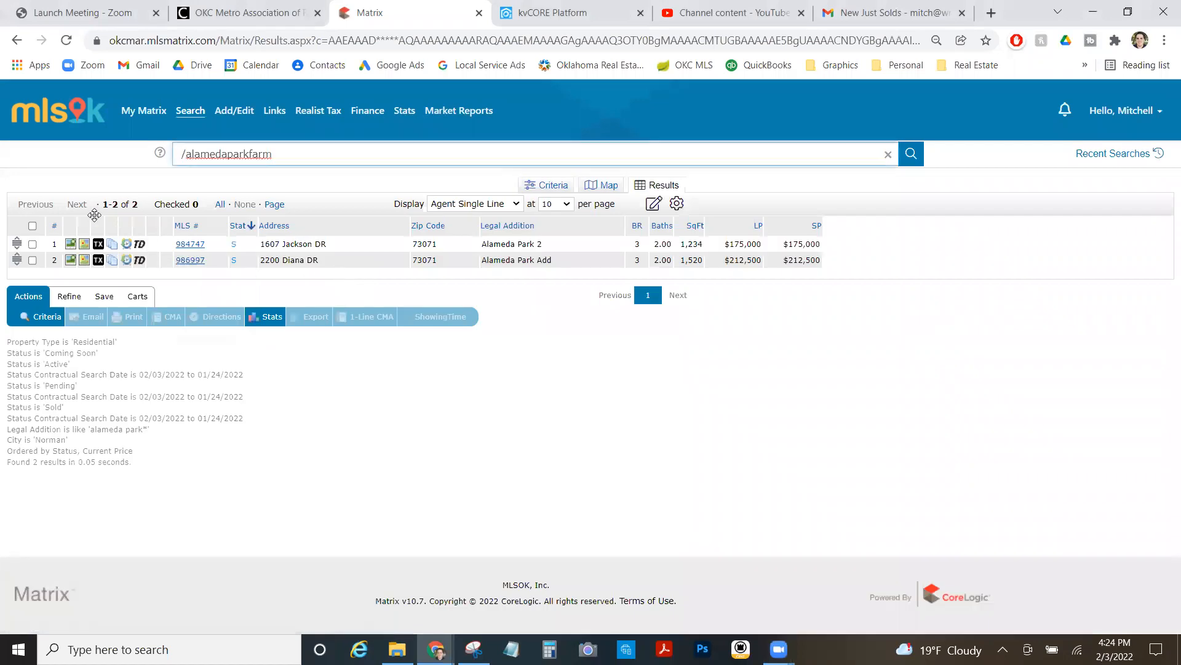
Email both checked listings to Farm, AlamedaPark with subject 'New Just Solds'.
{"action": "left_click", "coordinate": [31, 226]}
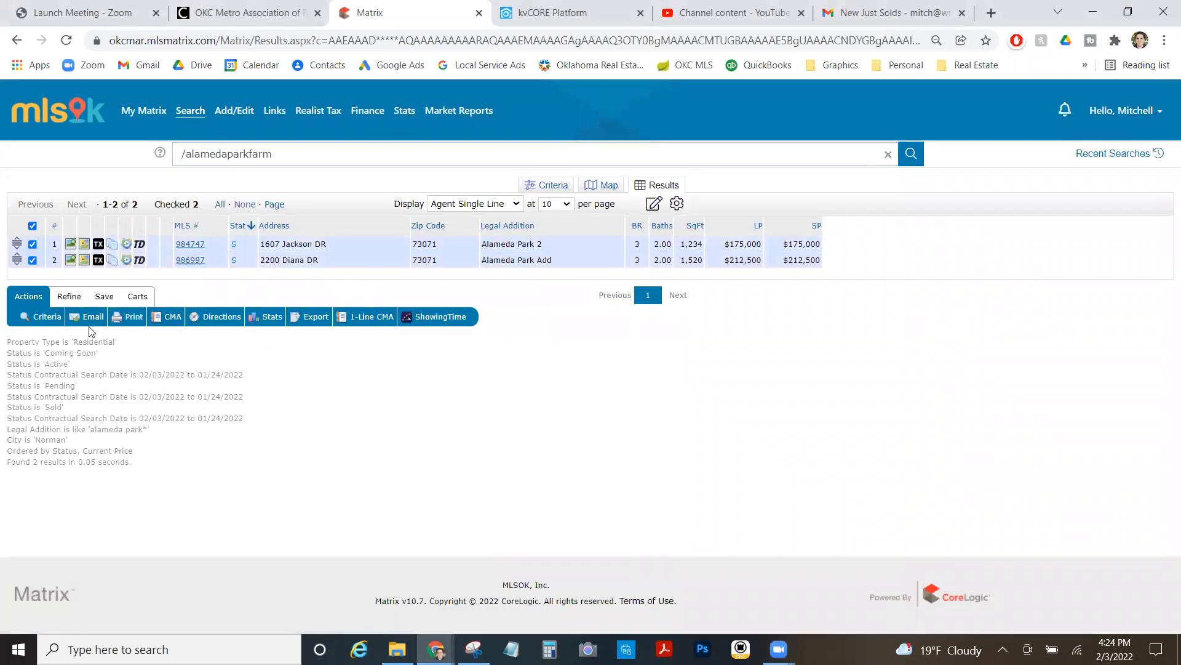
{"action": "left_click", "coordinate": [91, 315]}
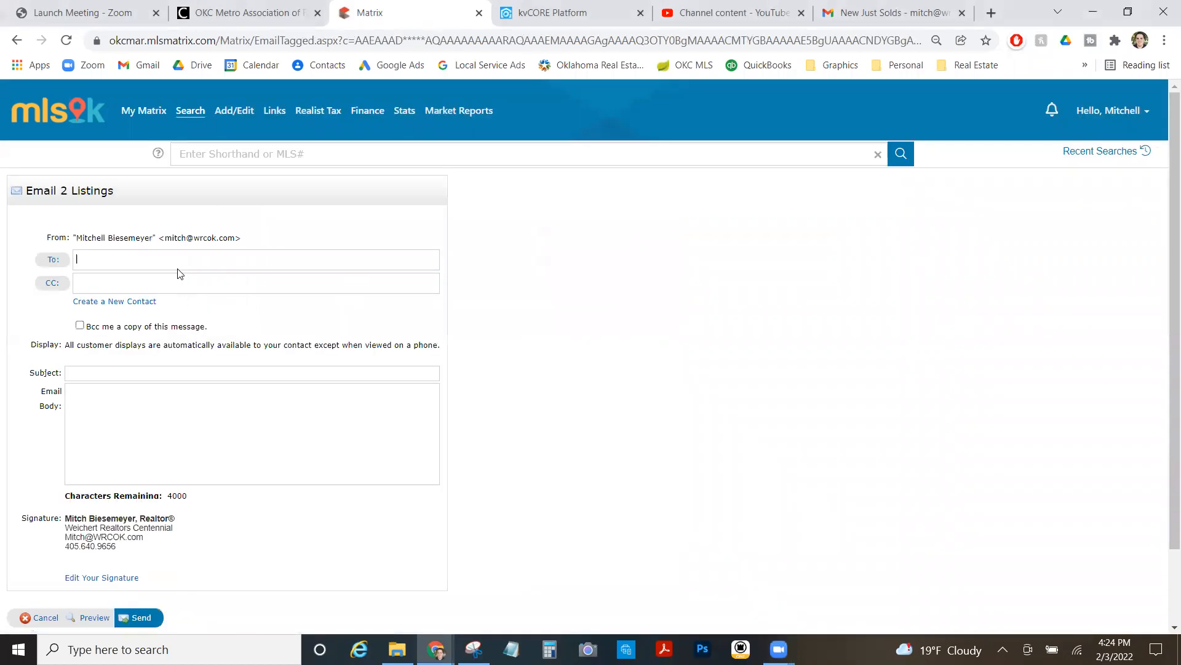
{"action": "type", "text": "ala"}
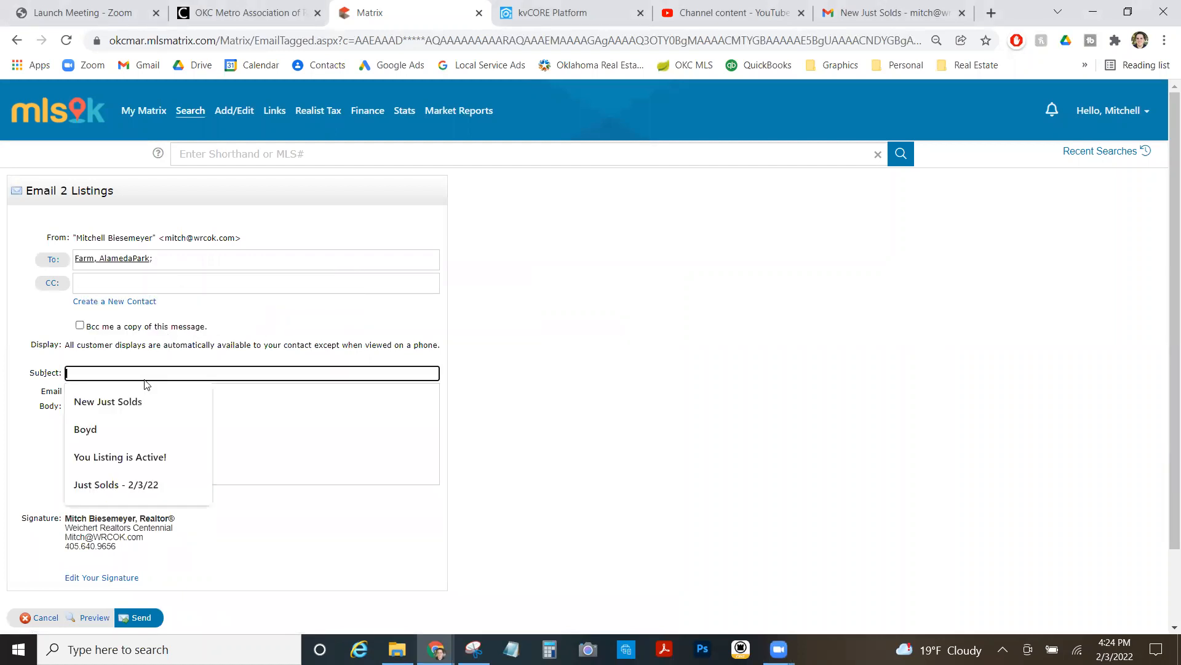
{"action": "left_click", "coordinate": [108, 401]}
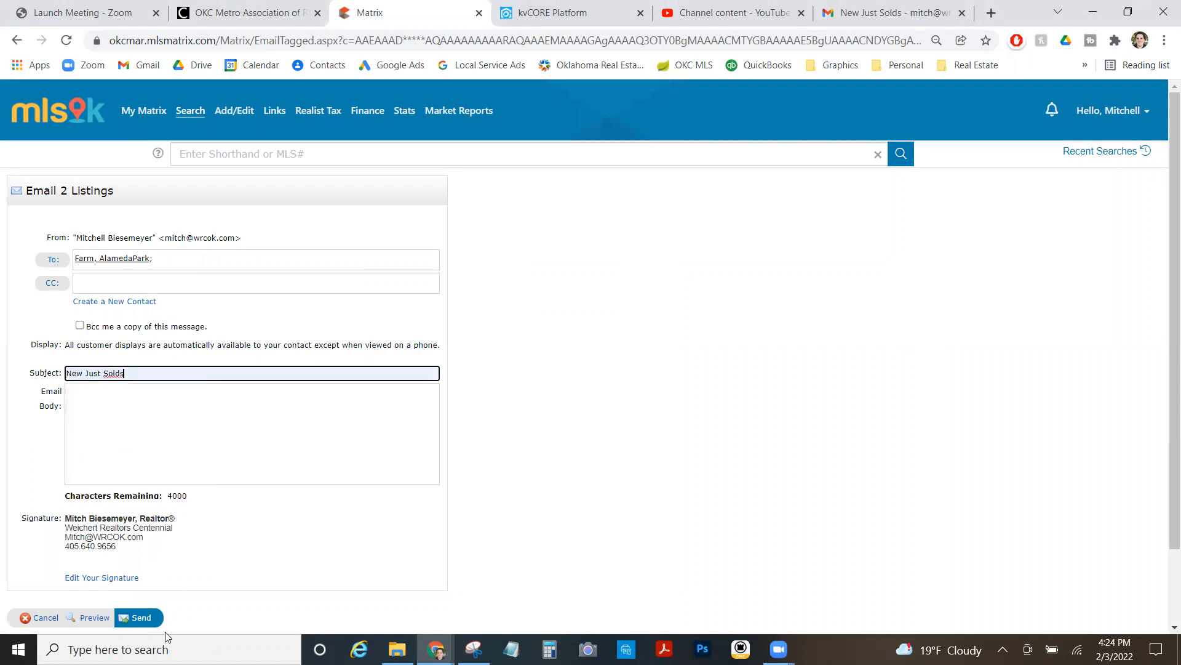
{"action": "left_click", "coordinate": [893, 13]}
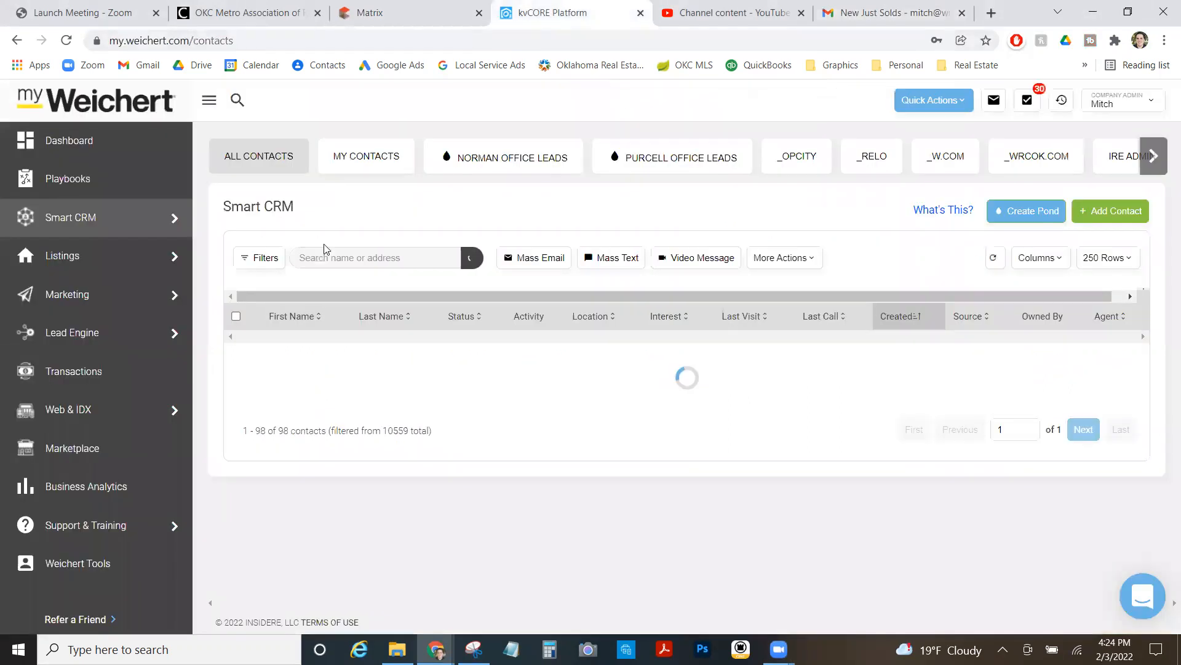
Filter contacts by #alamedaparkfarm, select all 98, and start a mass email.
{"action": "left_click", "coordinate": [375, 257]}
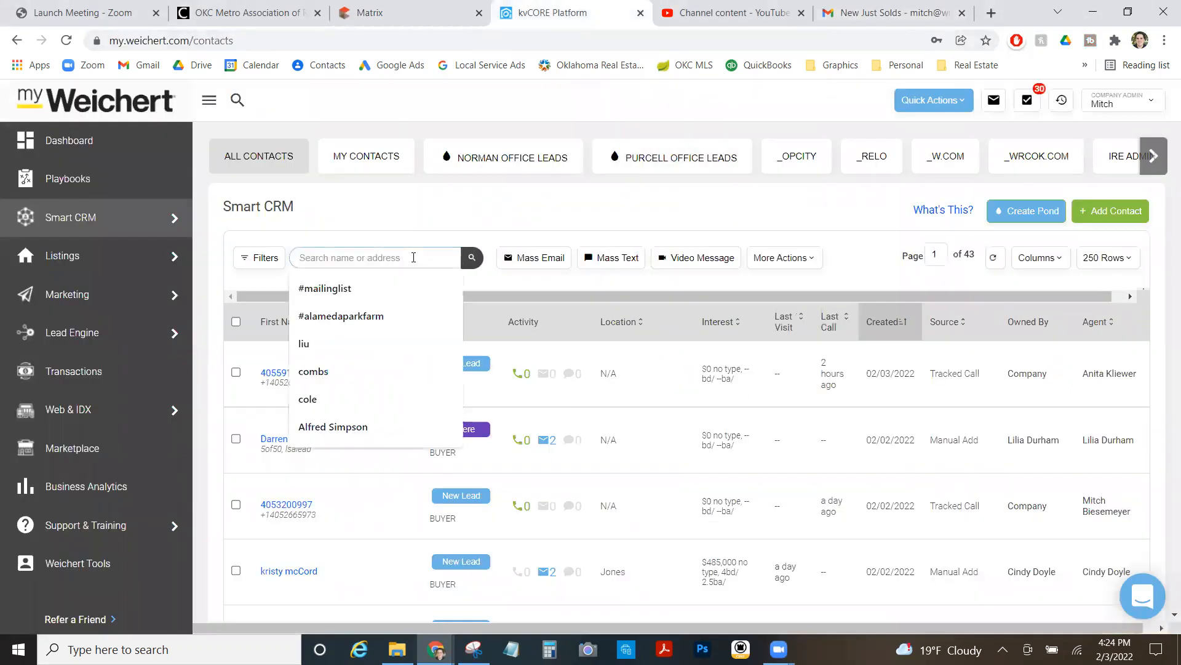
{"action": "type", "text": "#"}
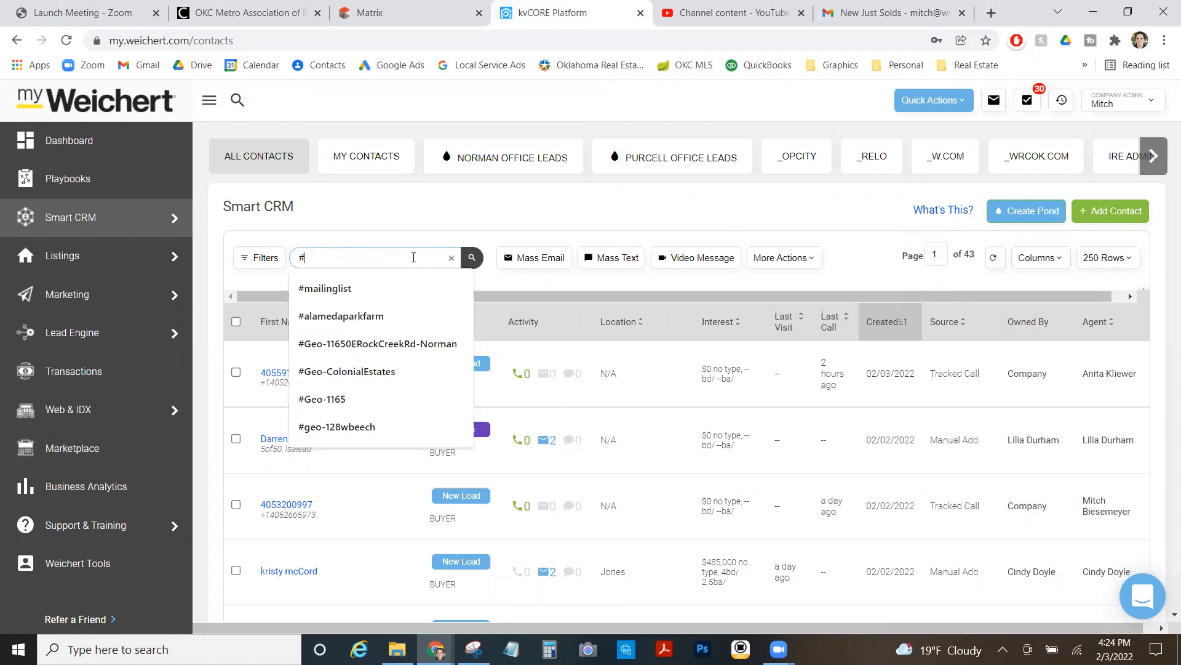
{"action": "left_click", "coordinate": [340, 316]}
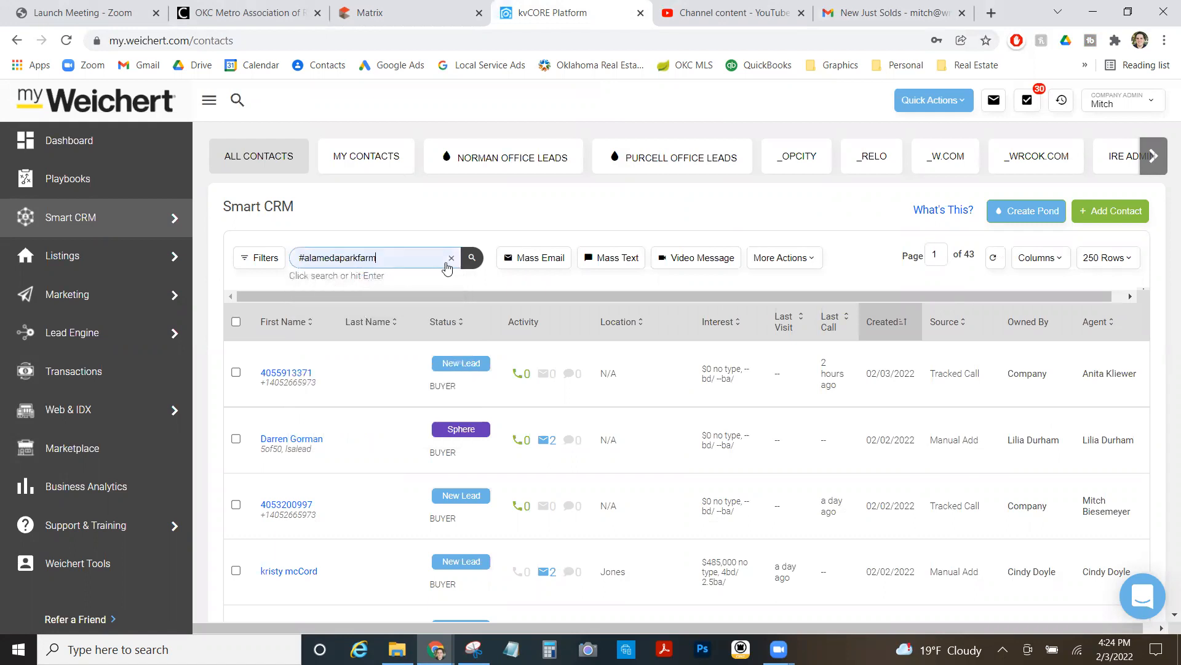
{"action": "left_click", "coordinate": [470, 258]}
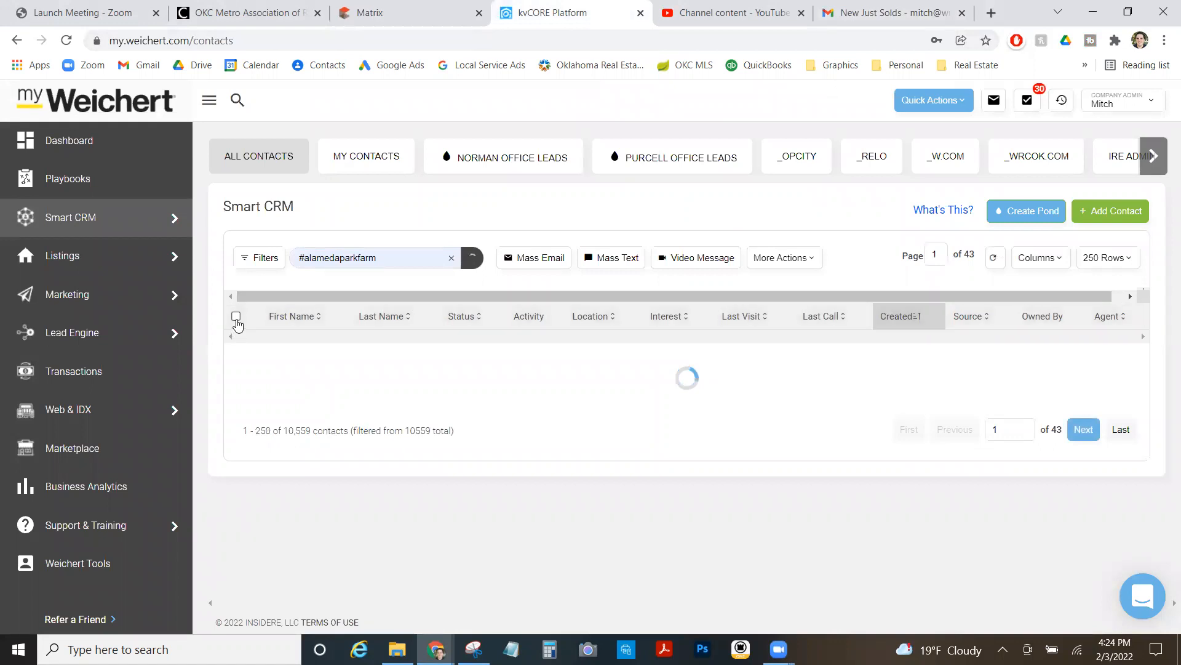
{"action": "left_click", "coordinate": [470, 257]}
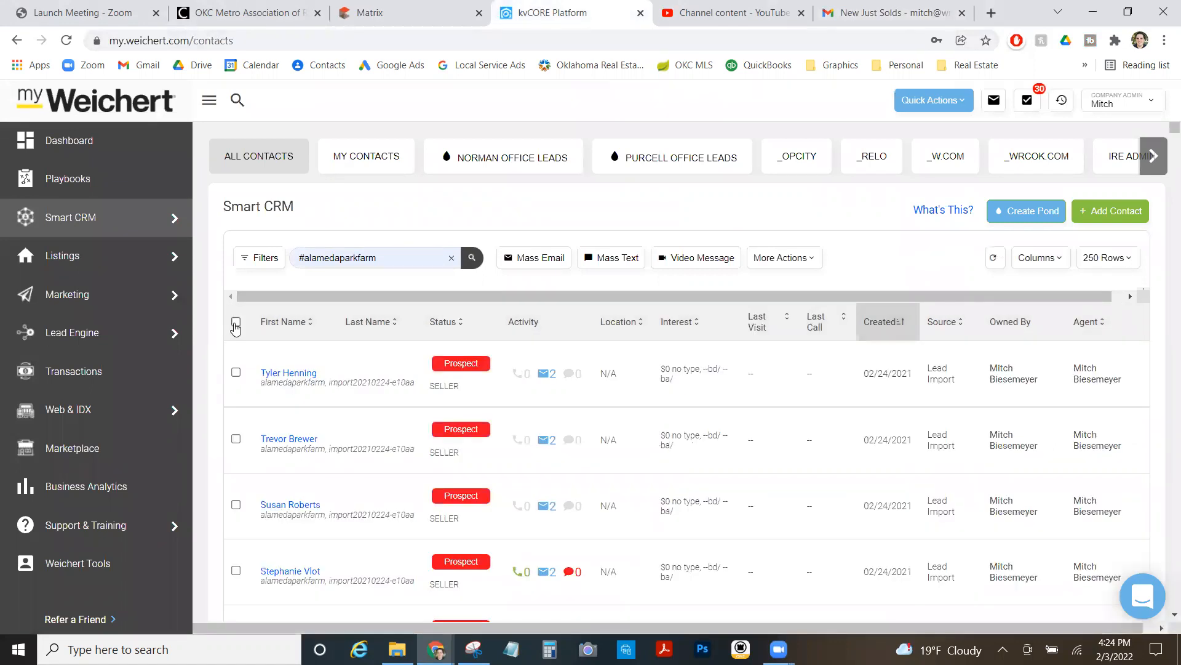
{"action": "left_click", "coordinate": [533, 257]}
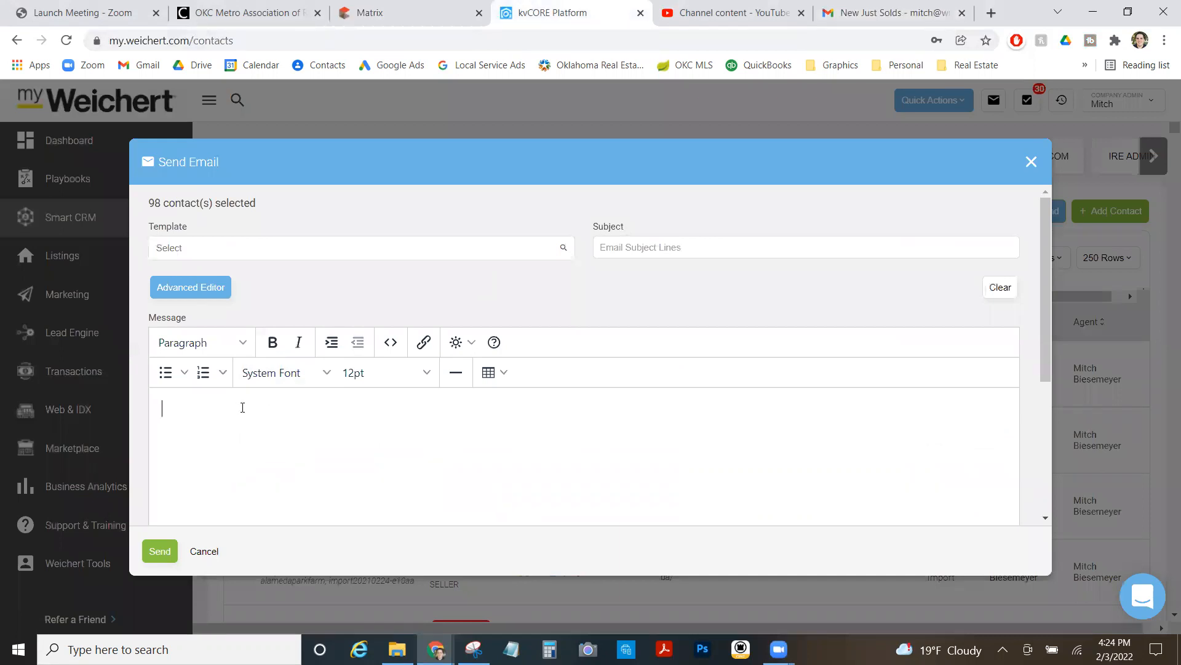
Write the message about two Alameda Park closings at $140/sq ft, with the listings link.
{"action": "type", "text": "Check"}
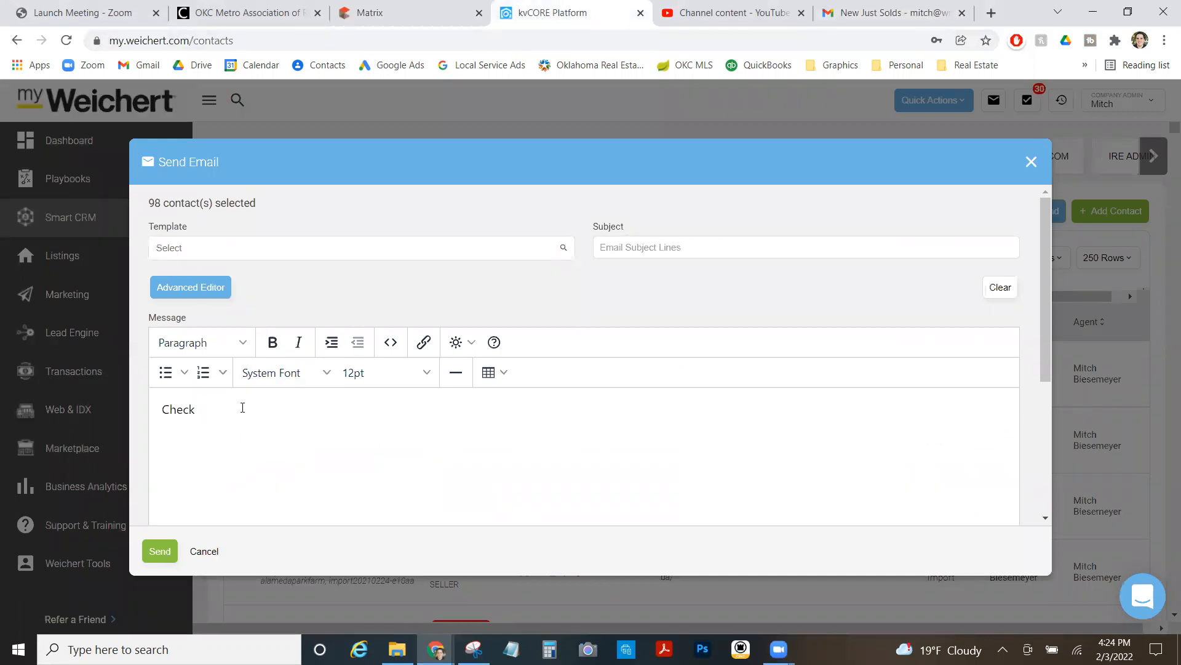
{"action": "type", "text": "out these two"}
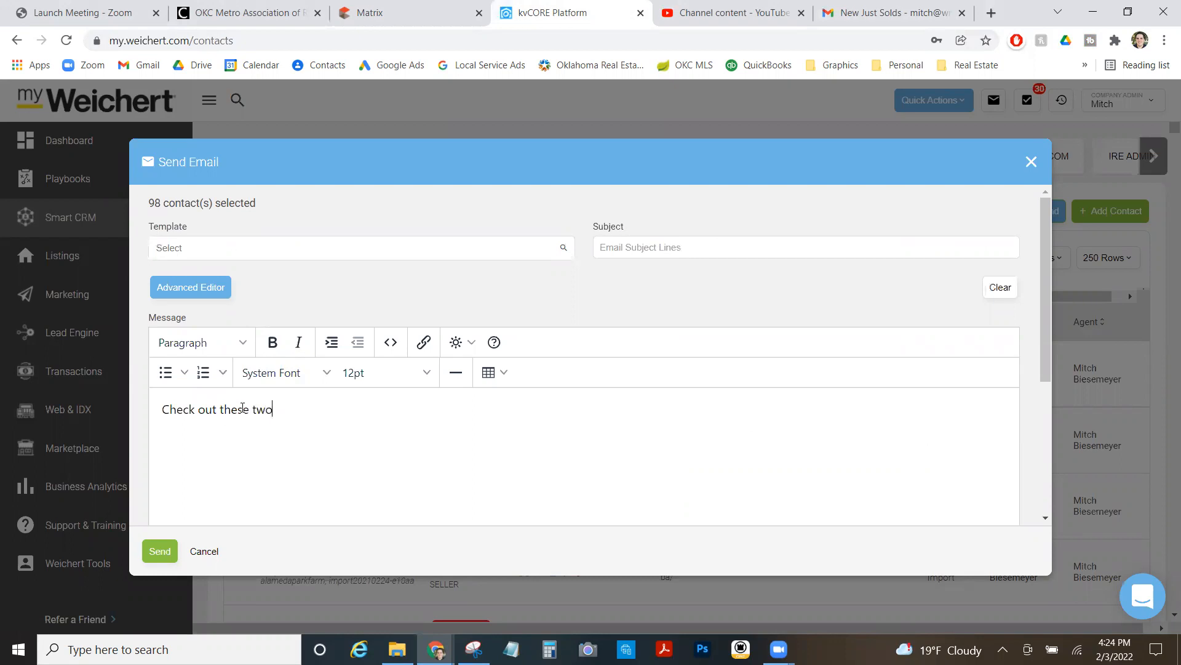
{"action": "type", "text": "properties"}
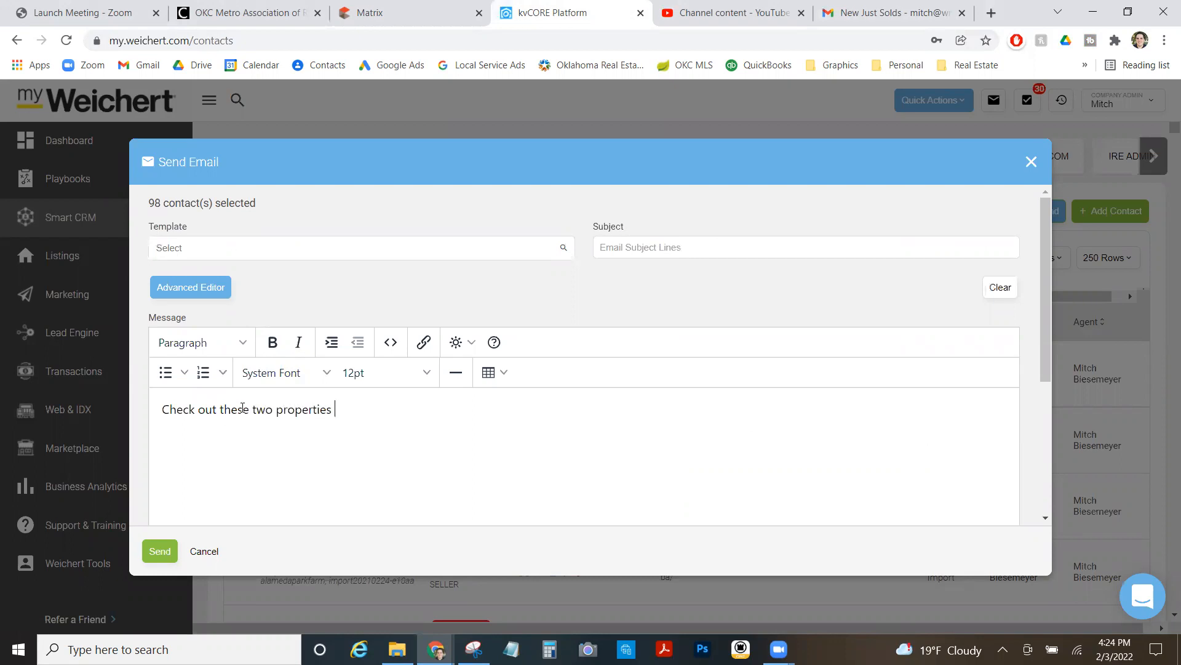
{"action": "type", "text": "that just closed"}
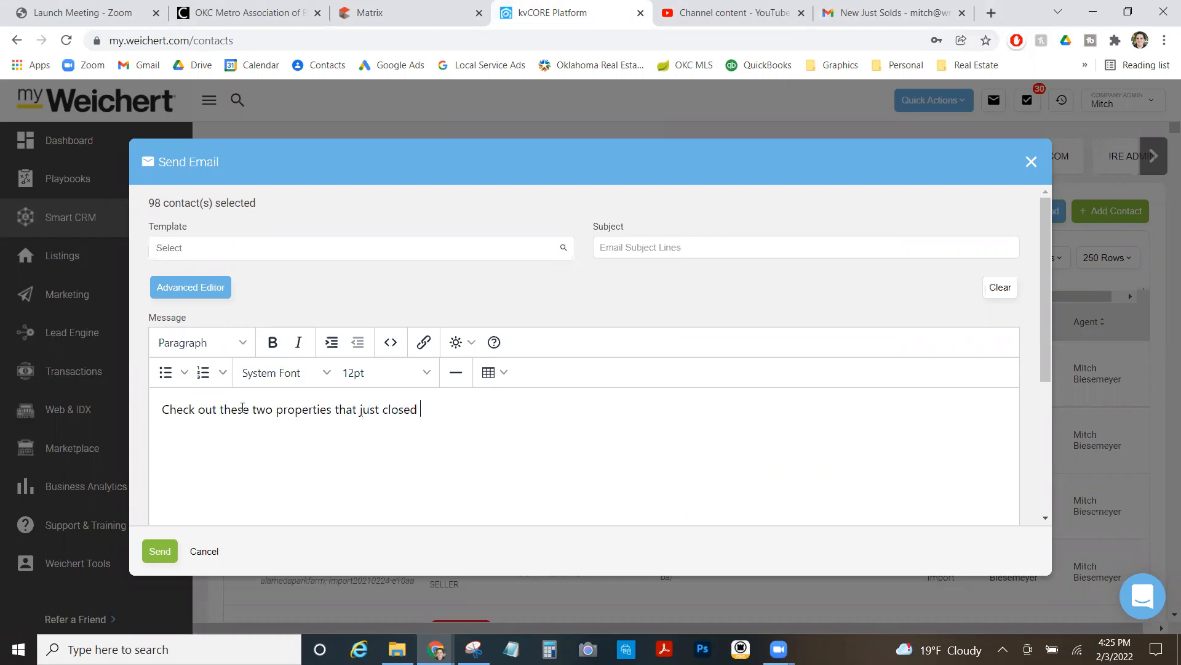
{"action": "type", "text": "in Ala"}
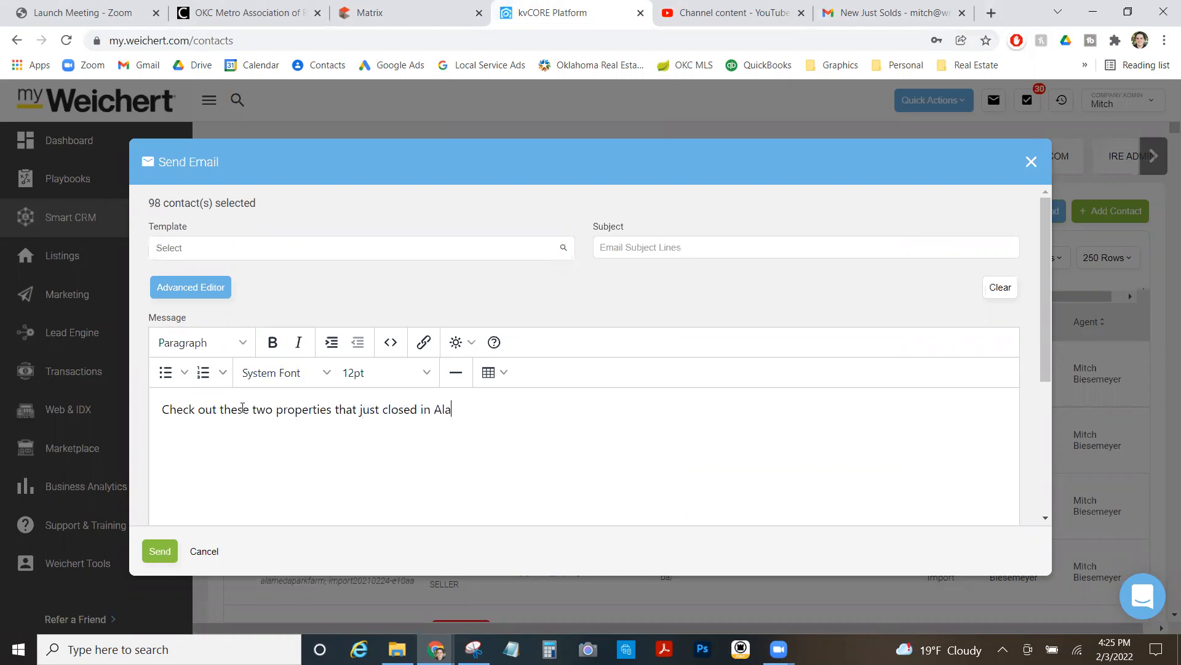
{"action": "type", "text": "meda Park last week for"}
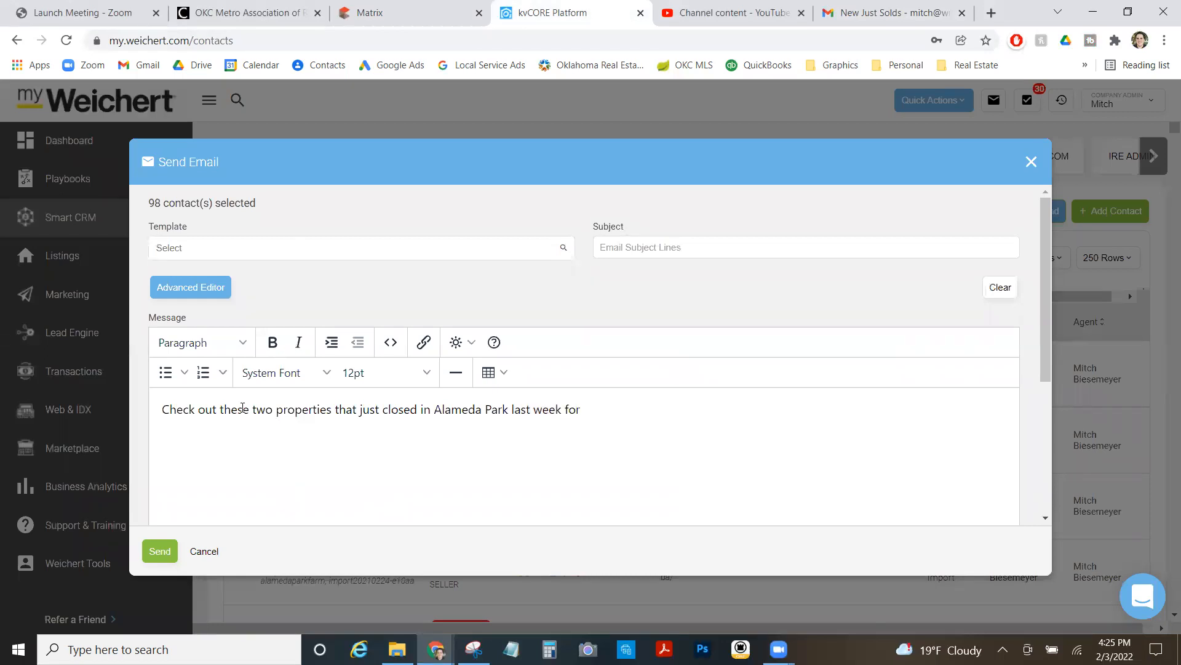
{"action": "type", "text": "$140 p"}
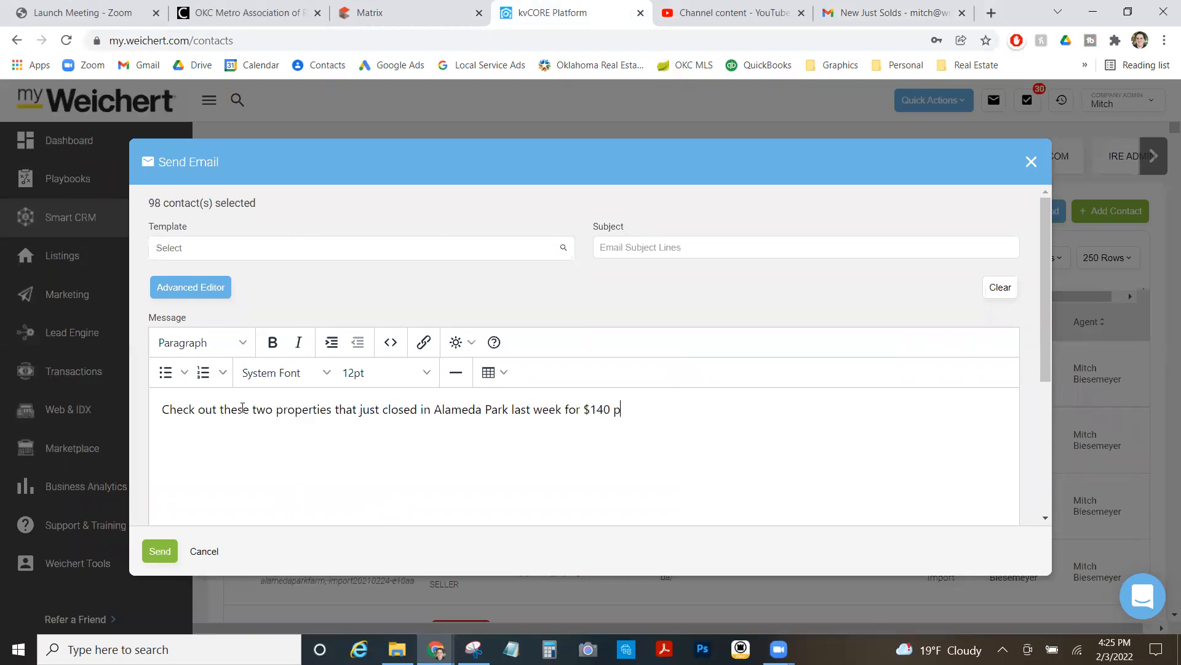
{"action": "type", "text": "er square"}
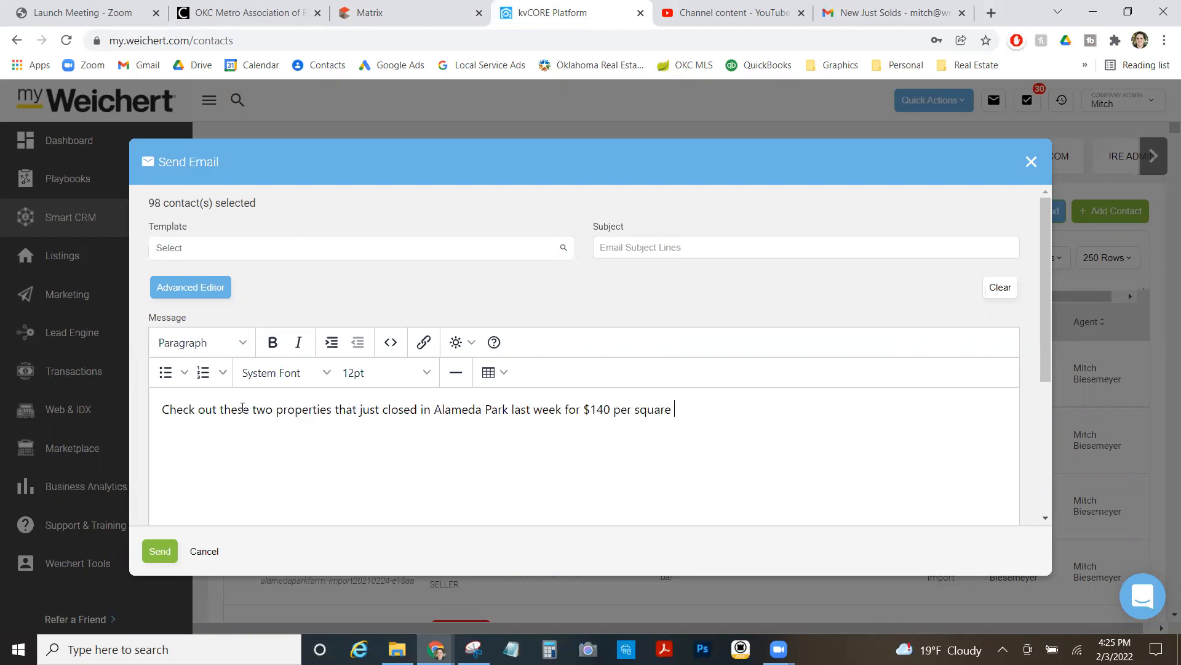
{"action": "type", "text": "foot. Let me know"}
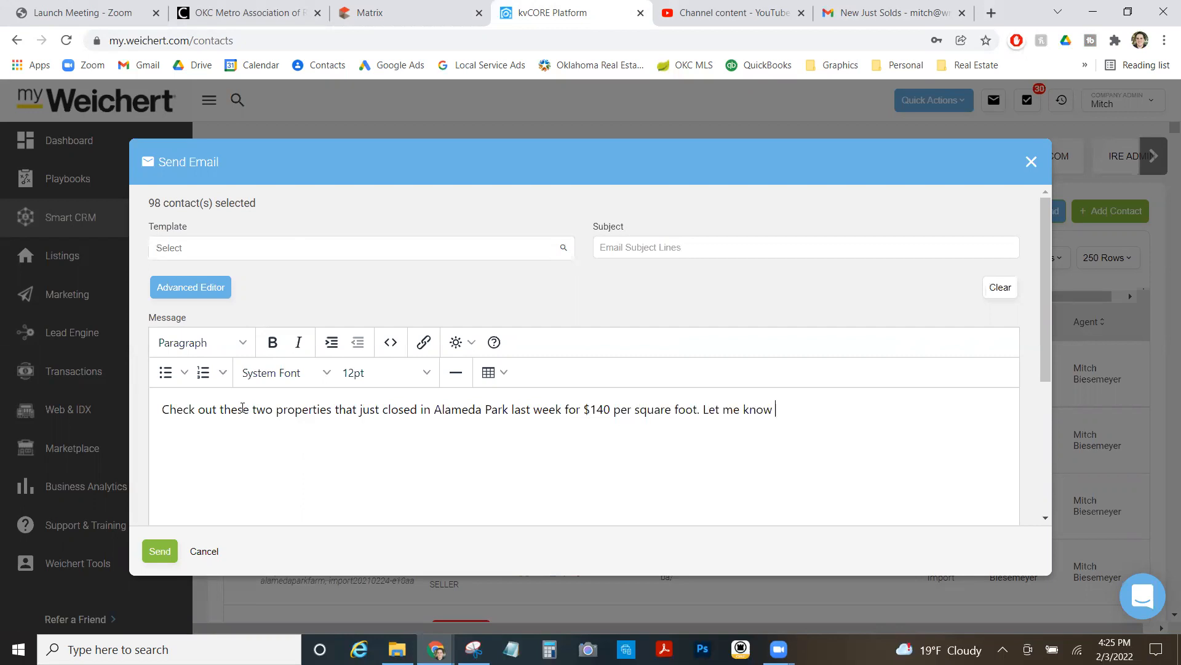
{"action": "type", "text": "if you want an"}
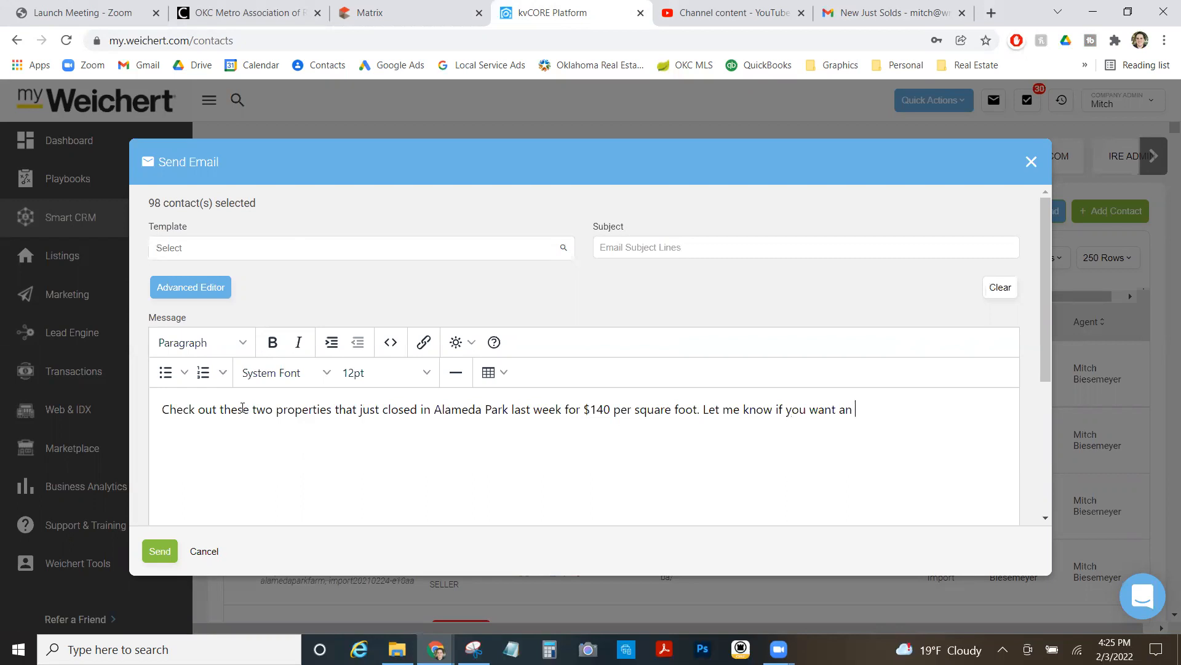
{"action": "type", "text": "updated"}
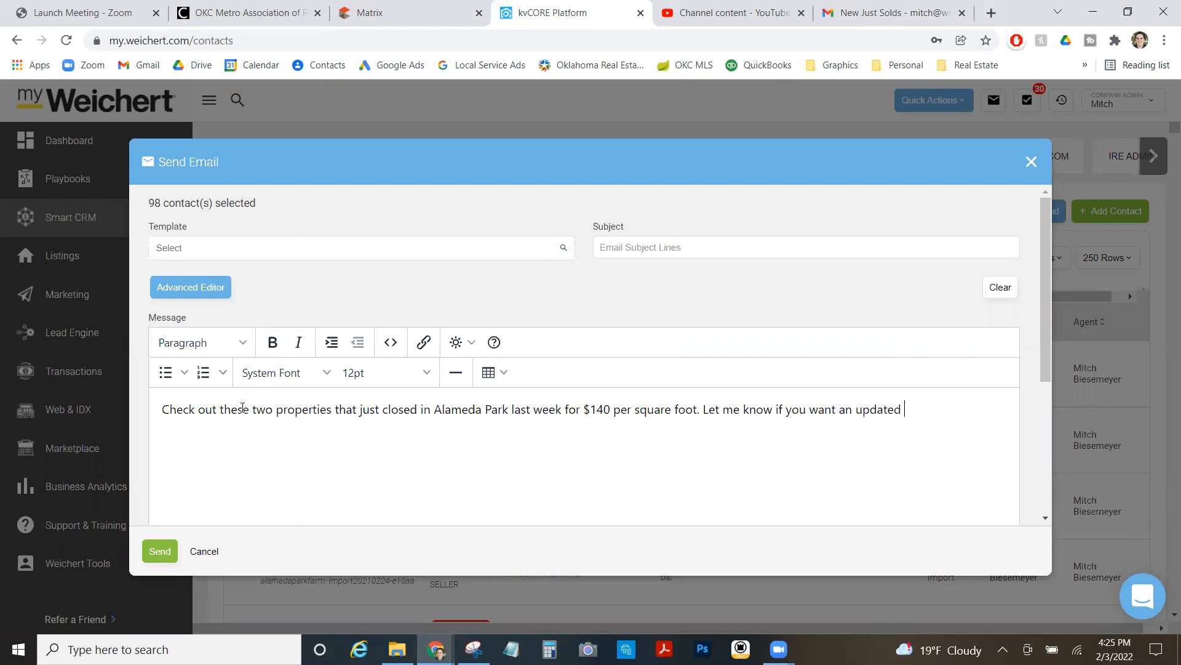
{"action": "type", "text": "valuation o n"}
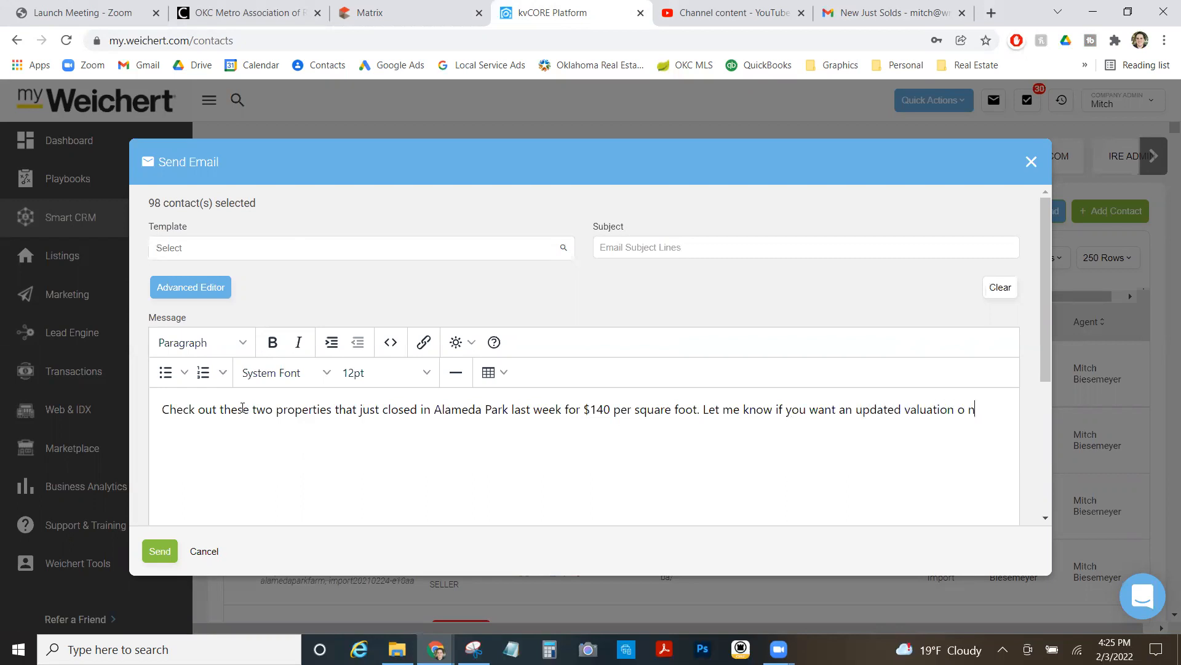
{"action": "type", "text": "n yours"}
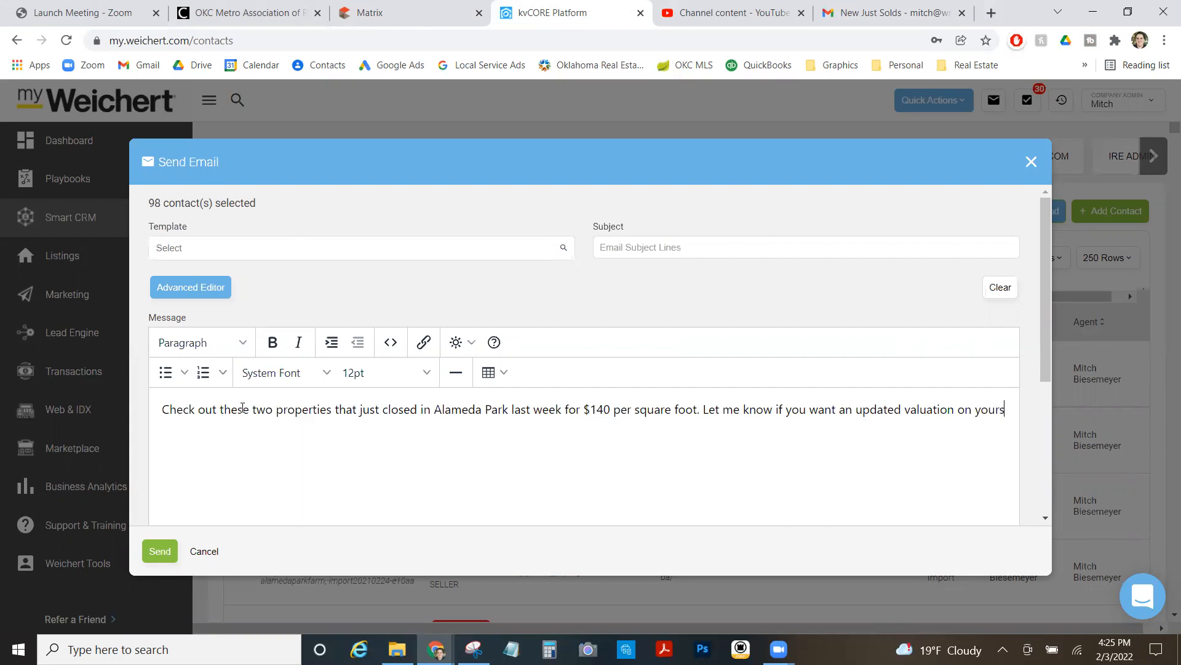
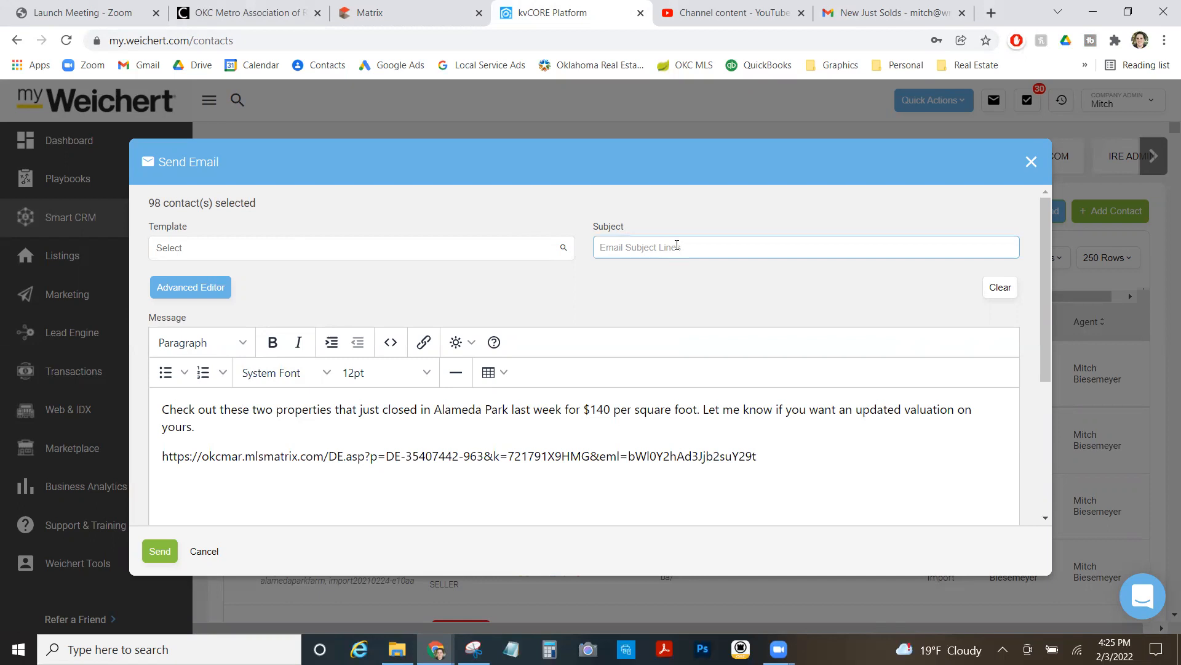
Enter the subject 'New Solds in Alameda Park', then discard the draft unsent.
{"action": "type", "text": "New Solds in"}
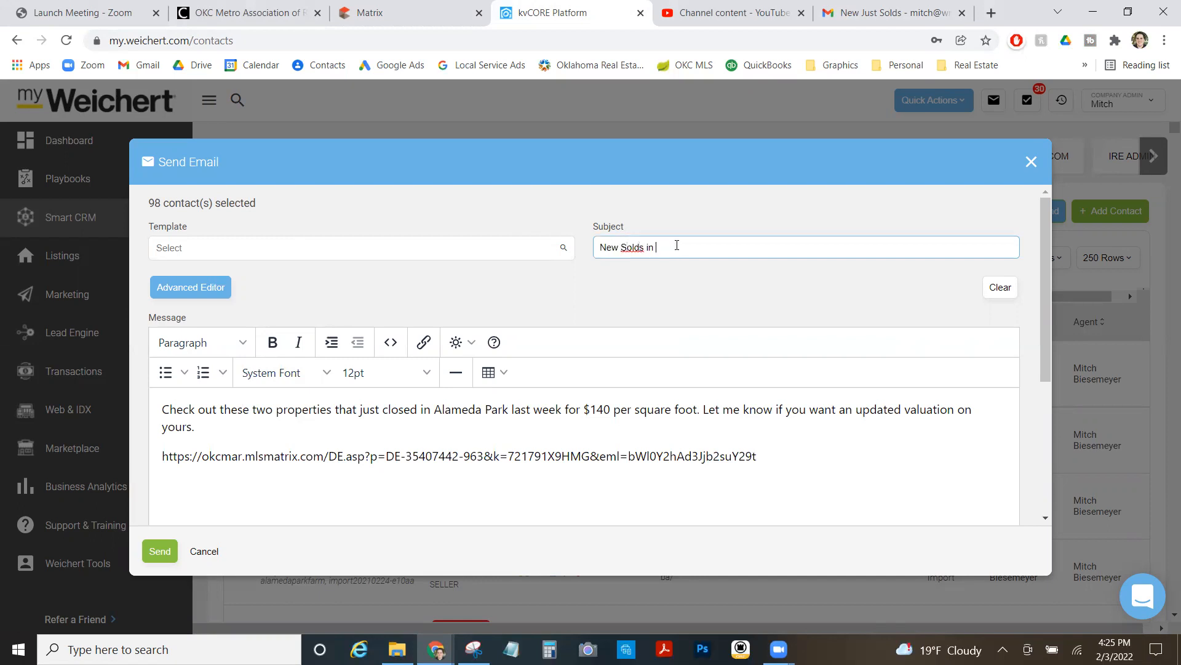
{"action": "type", "text": "Alameda Par"}
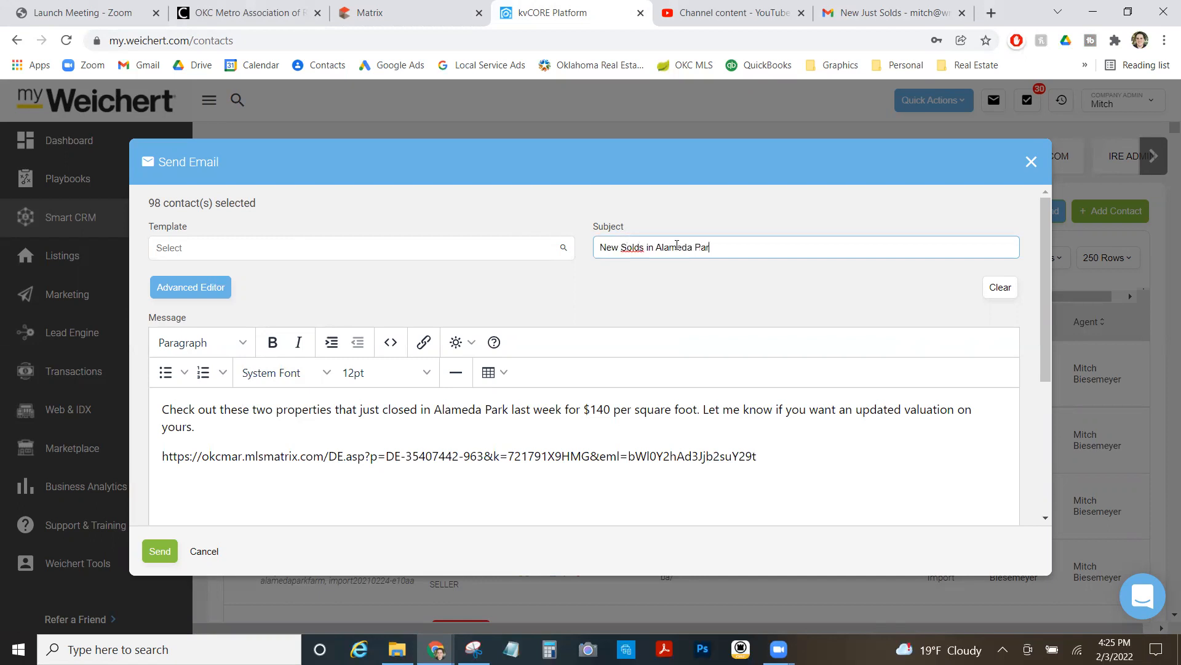
{"action": "type", "text": "k"}
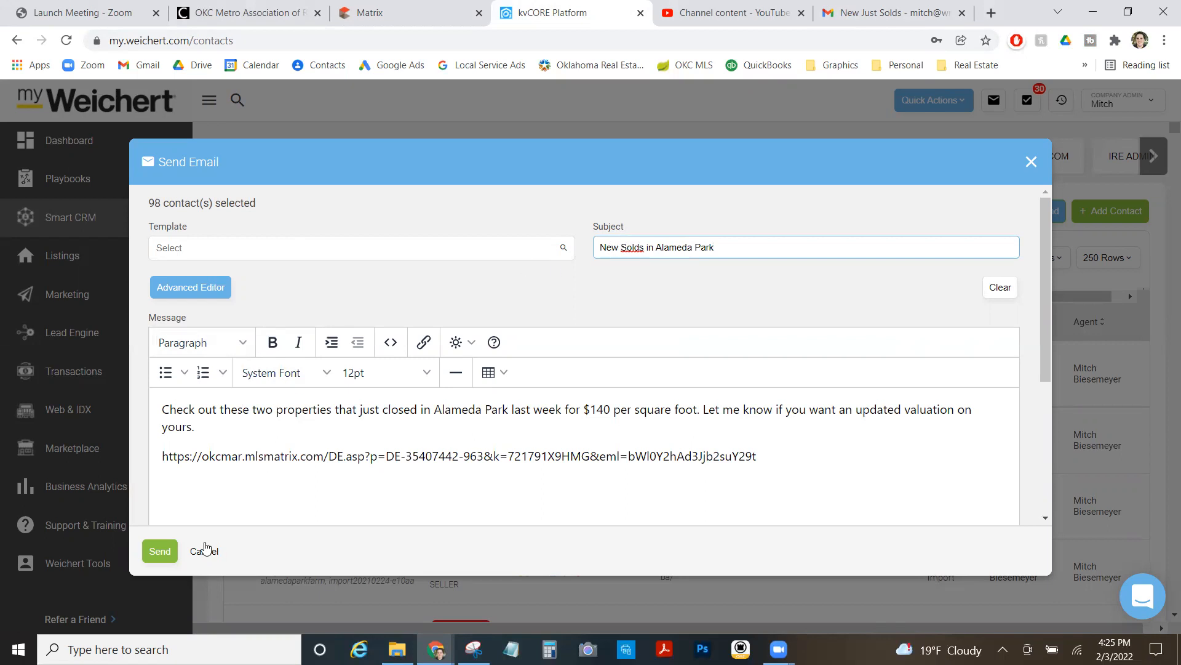
{"action": "mouse_move", "coordinate": [1031, 161]}
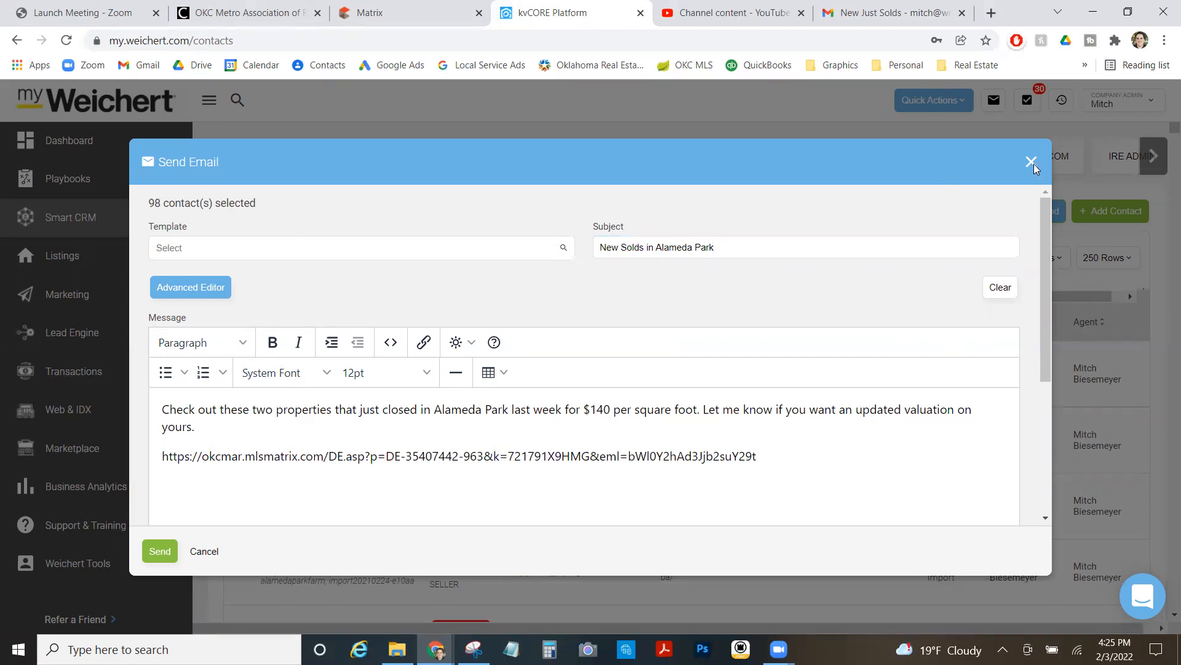
{"action": "left_click", "coordinate": [1031, 161]}
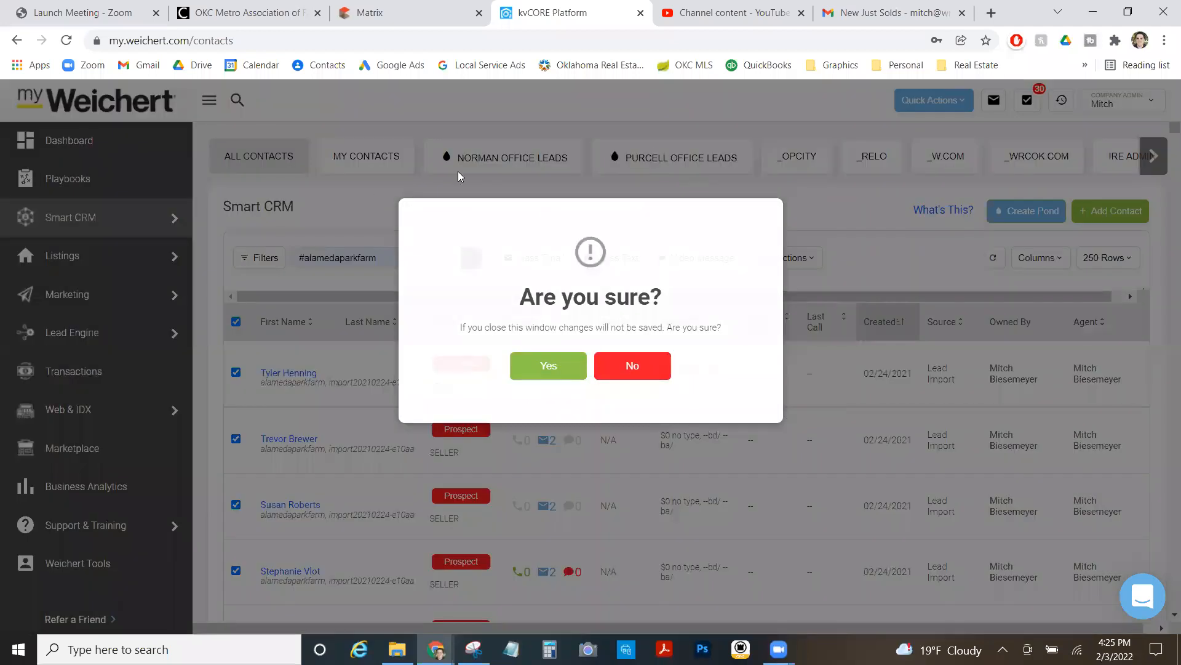
{"action": "left_click", "coordinate": [548, 366]}
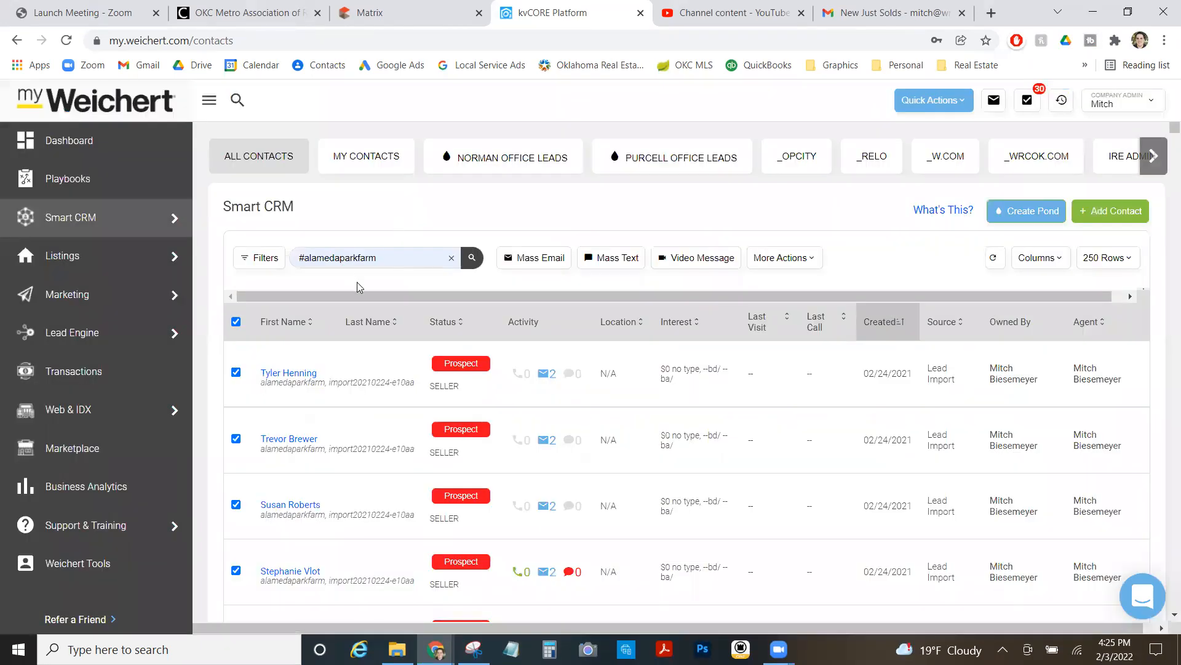
{"action": "left_click", "coordinate": [409, 13]}
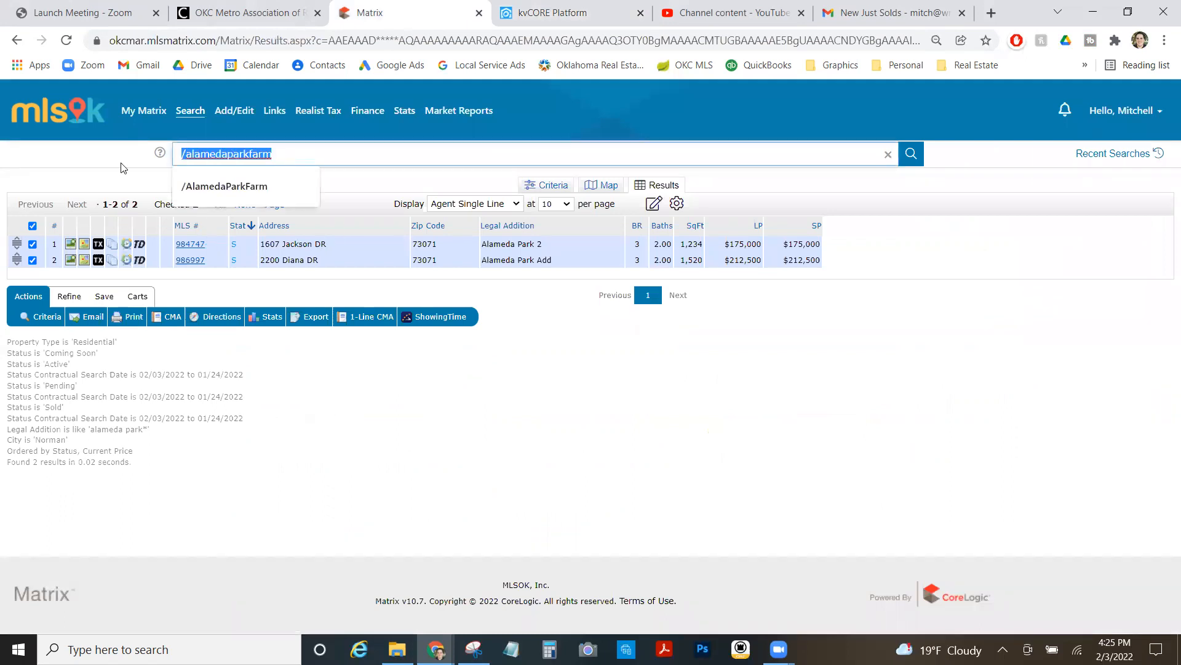
Search /summitlakes in Matrix for nine listings, then return to kvCORE contacts.
{"action": "type", "text": "/summitlakes"}
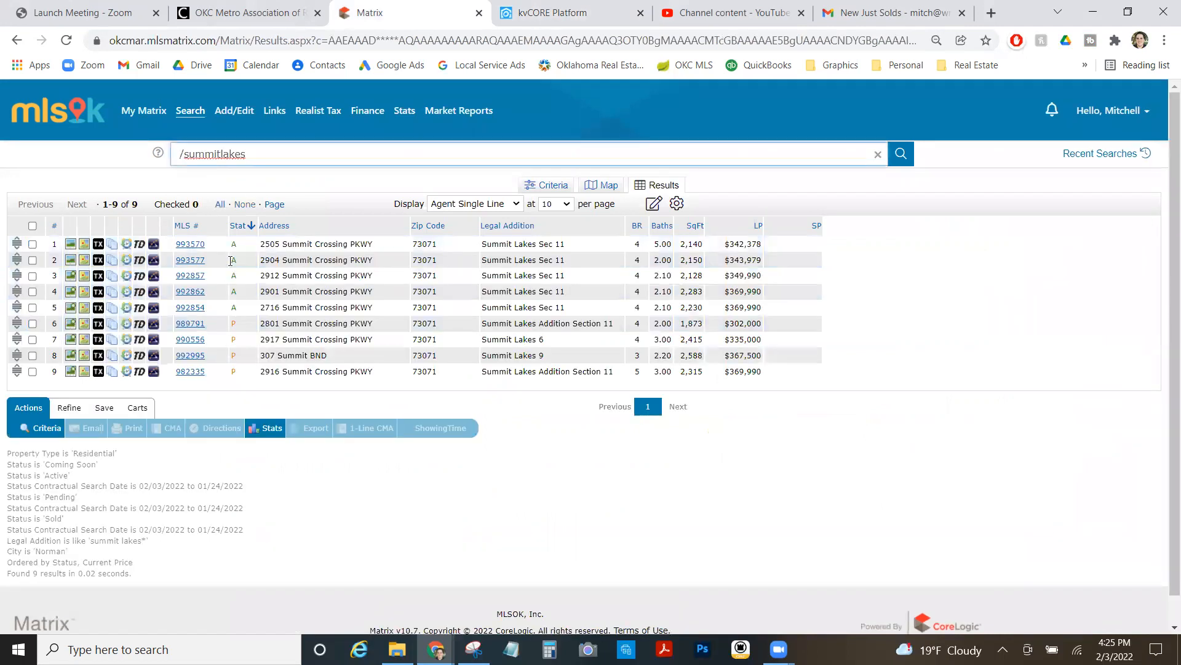
{"action": "right_click", "coordinate": [182, 243]}
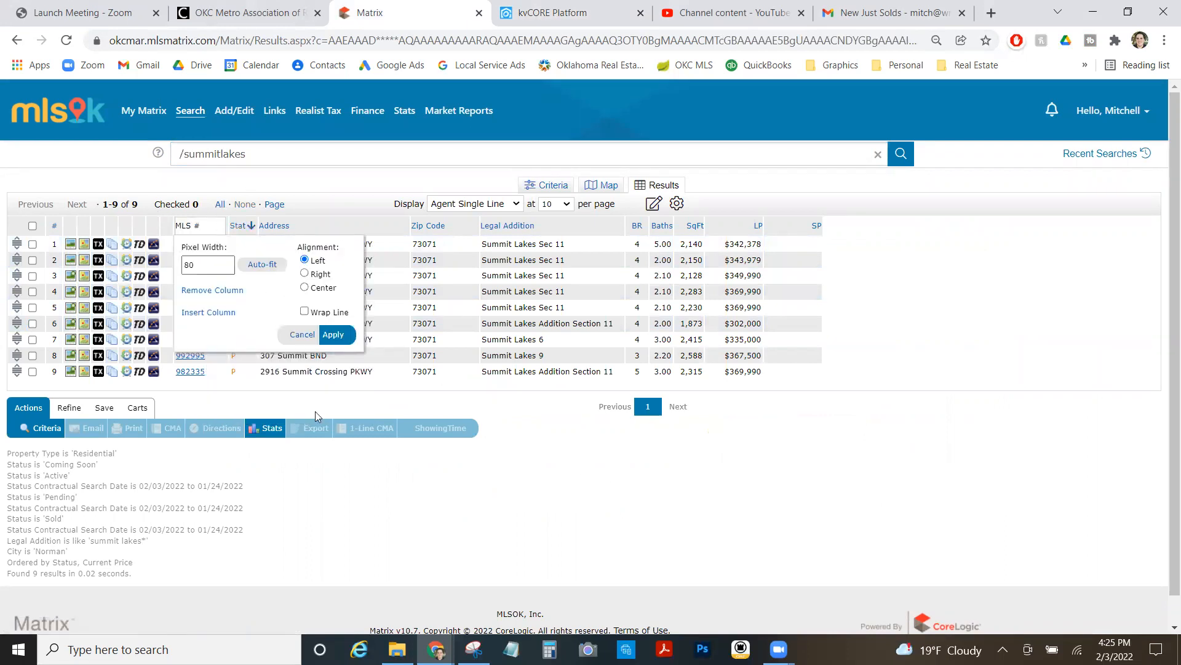
{"action": "left_click", "coordinate": [332, 333]}
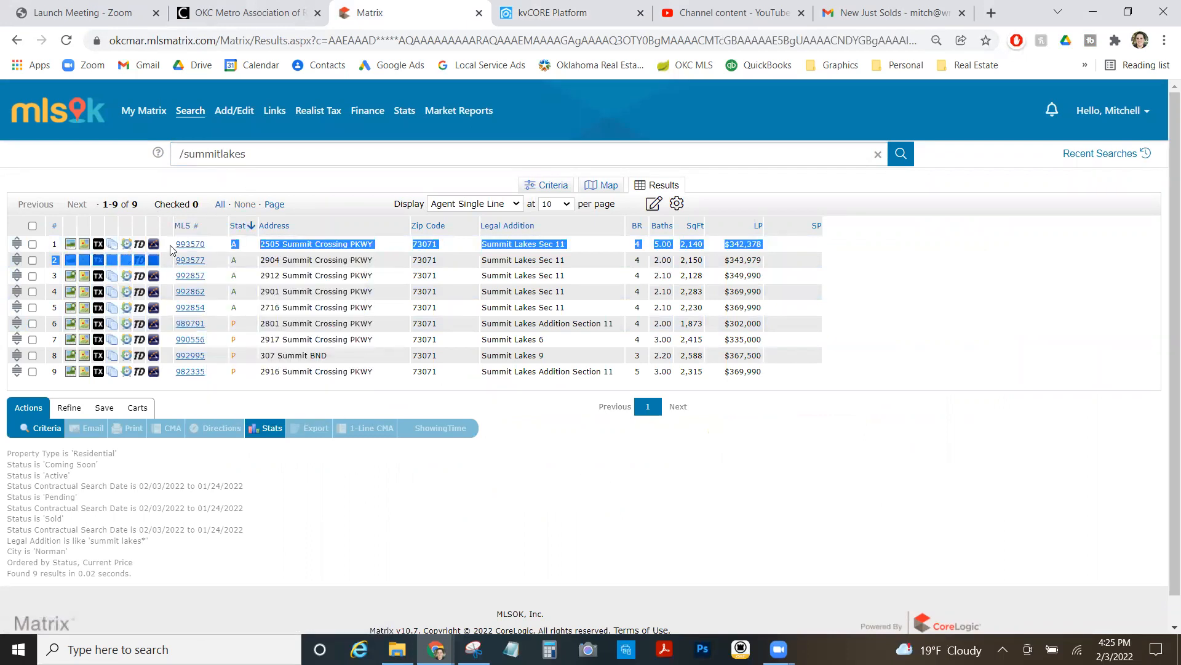
{"action": "left_click", "coordinate": [569, 13]}
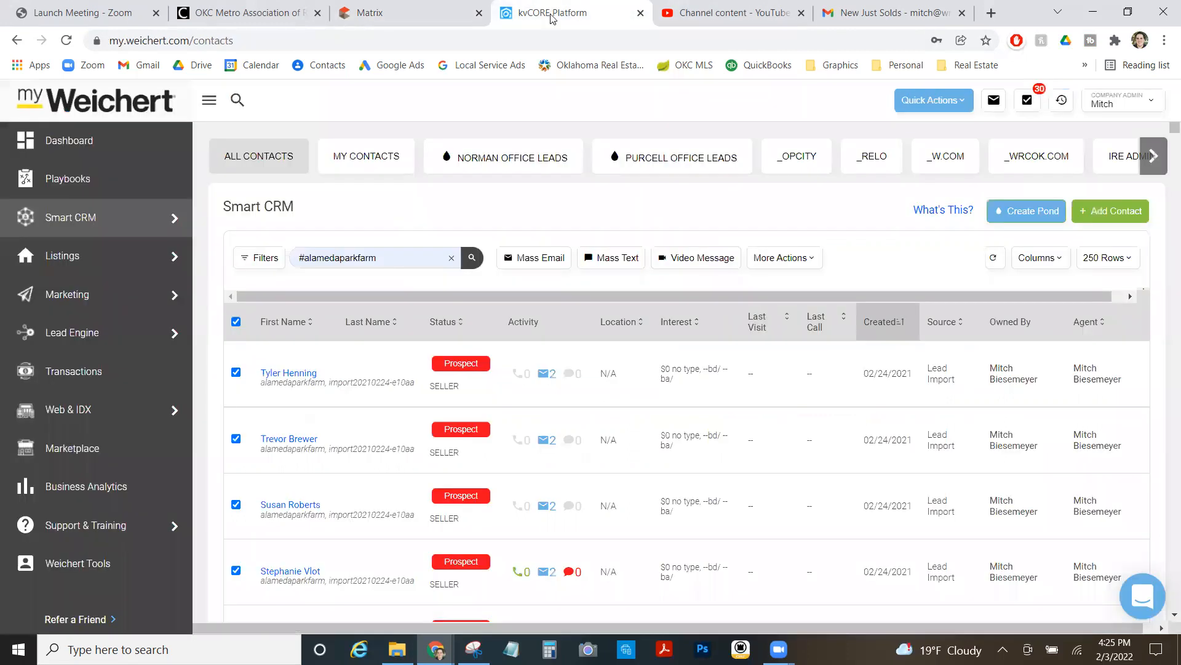
Start a mass email with the Listing > Link merge tag and MLS ID 993570.
{"action": "left_click", "coordinate": [533, 258]}
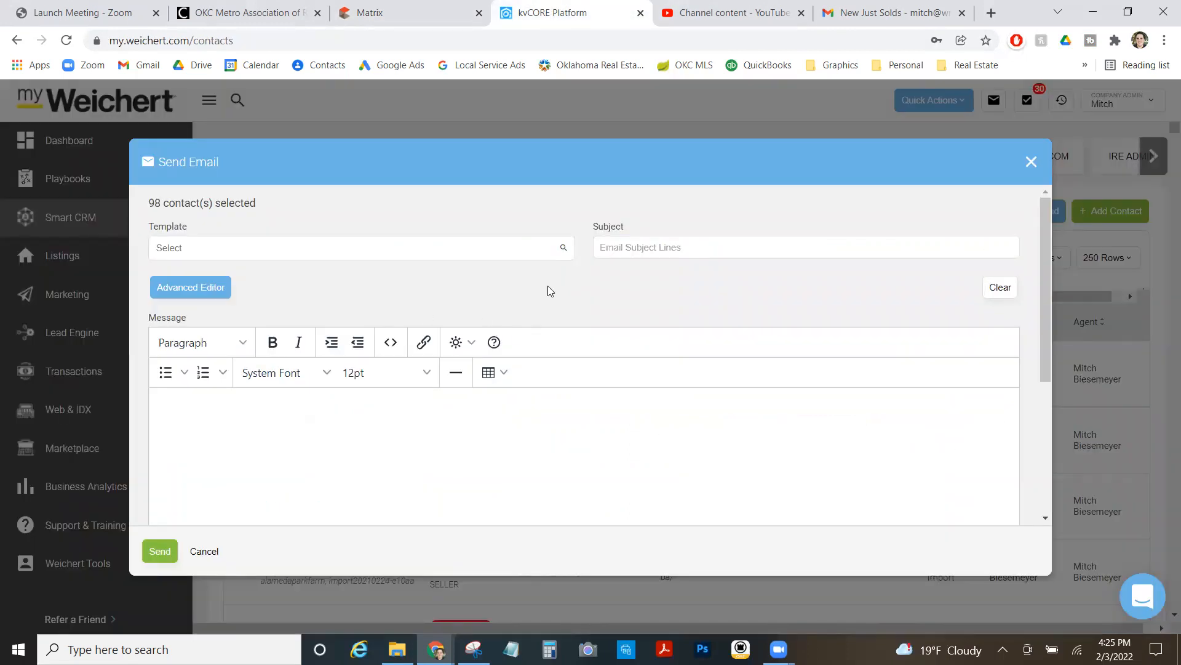
{"action": "left_click", "coordinate": [456, 342]}
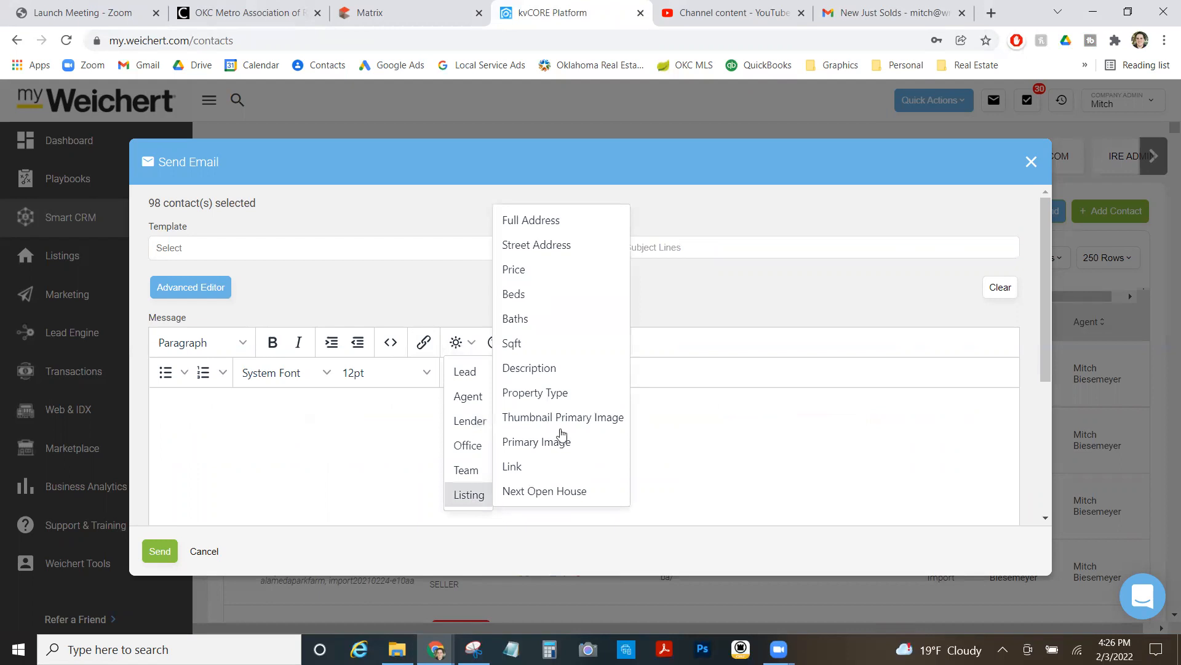
{"action": "left_click", "coordinate": [511, 466]}
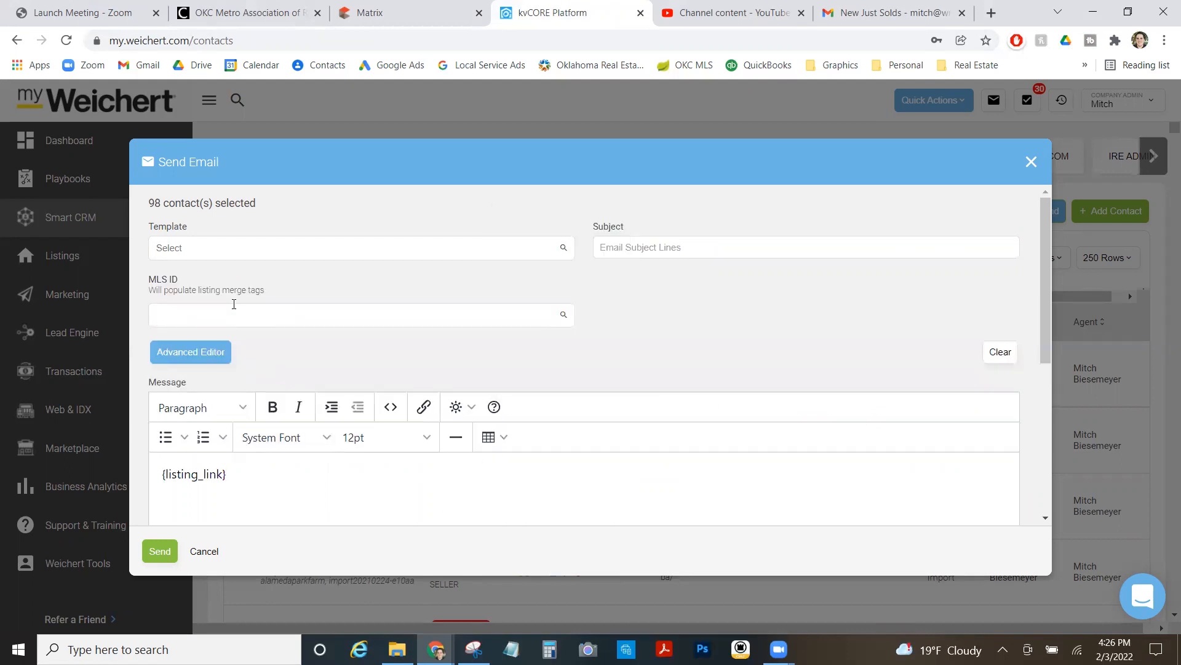
{"action": "type", "text": "993570"}
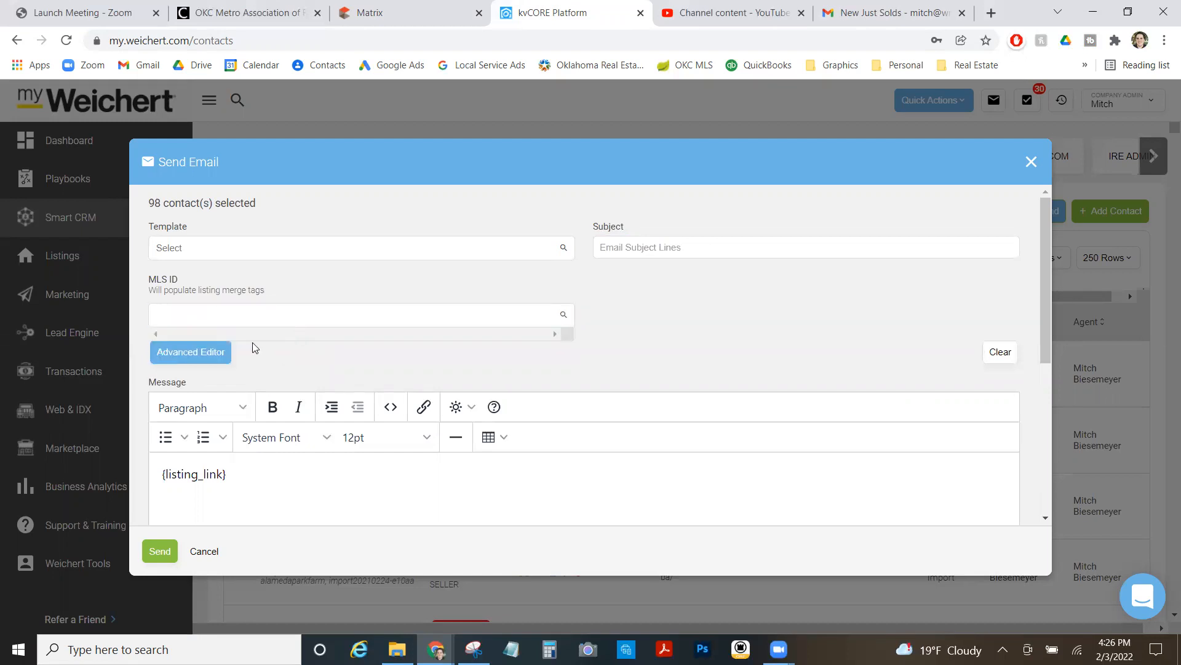
Type 'New listing in Summit Lakes today. Let me know if you have anyone...' before the link.
{"action": "scroll", "scroll_direction": "down", "scroll_amount": 3}
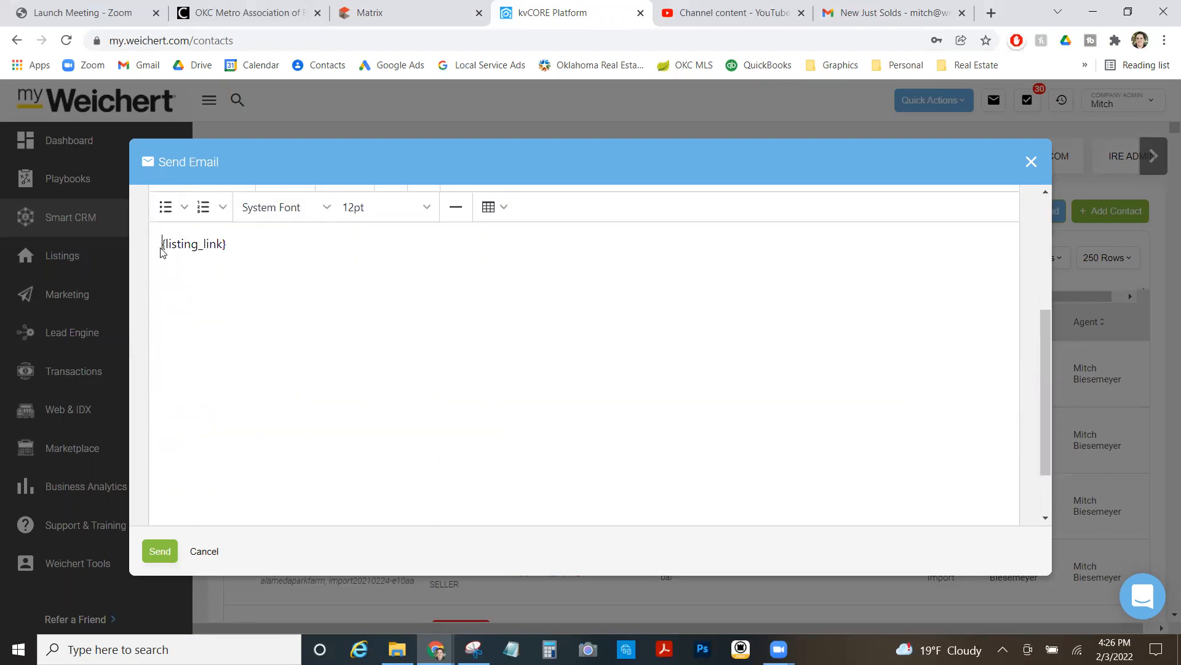
{"action": "type", "text": "Newl isti"}
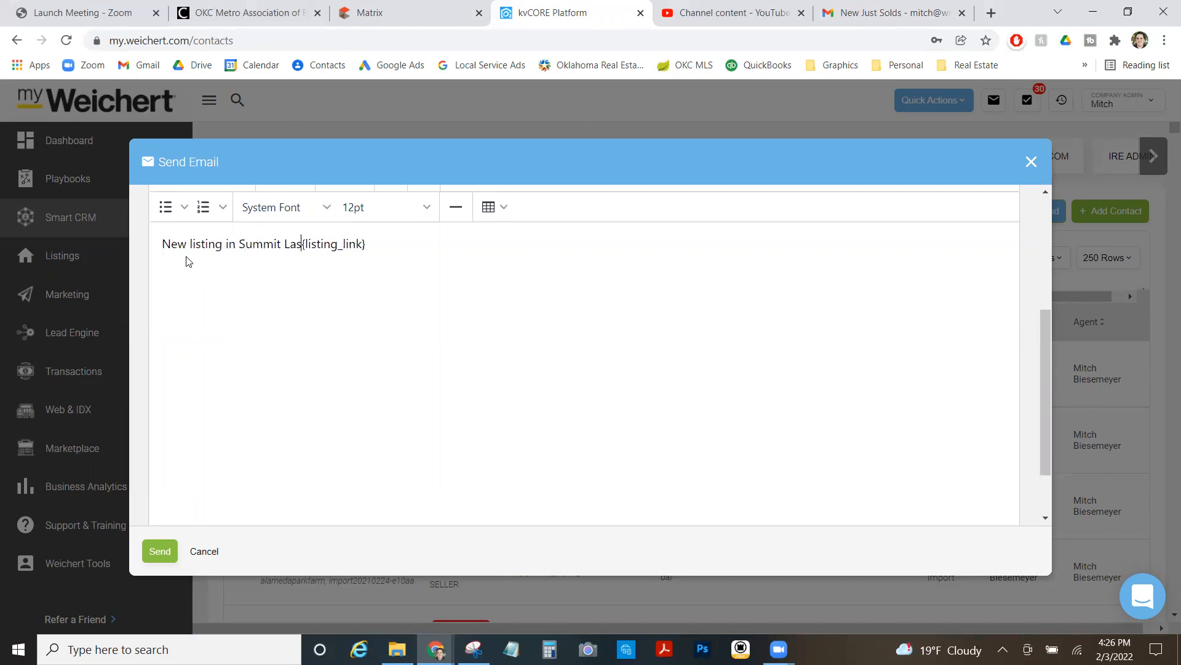
{"action": "type", "text": "kes toda"}
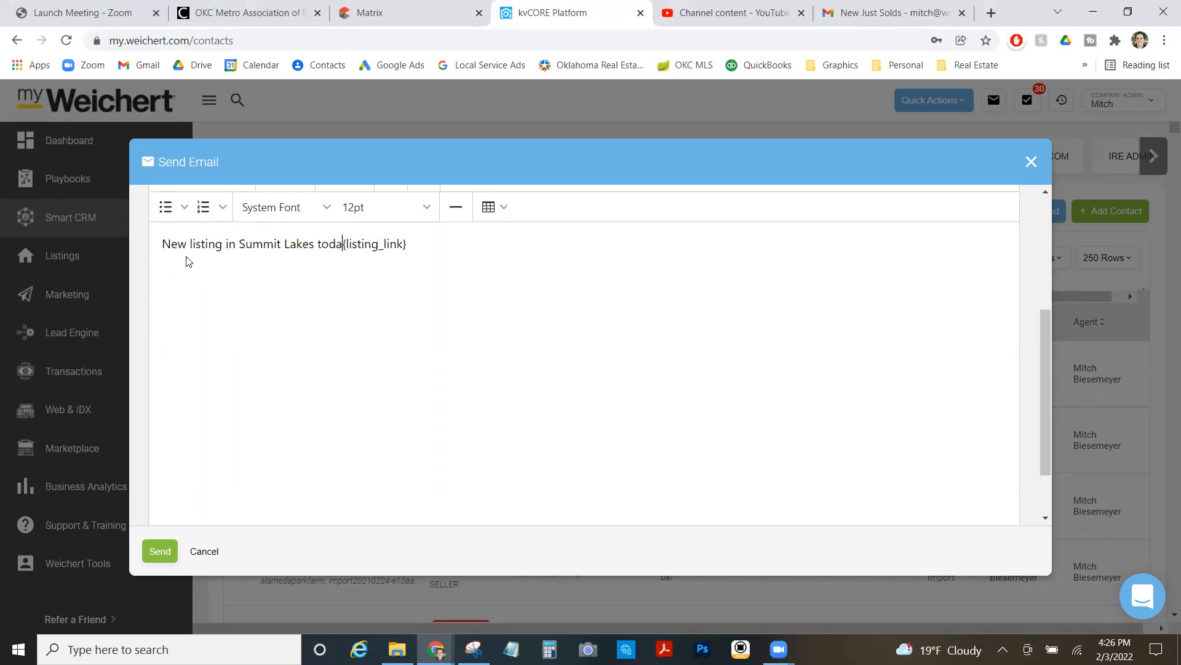
{"action": "type", "text": "y. Let me kn"}
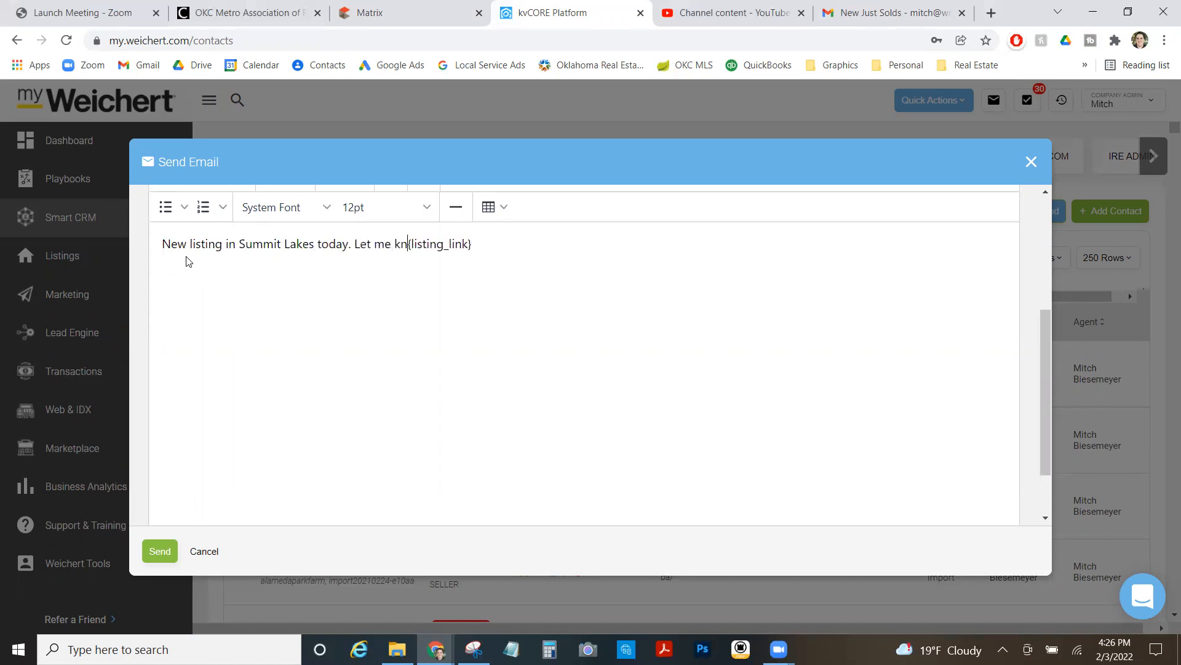
{"action": "type", "text": "ow if you have"}
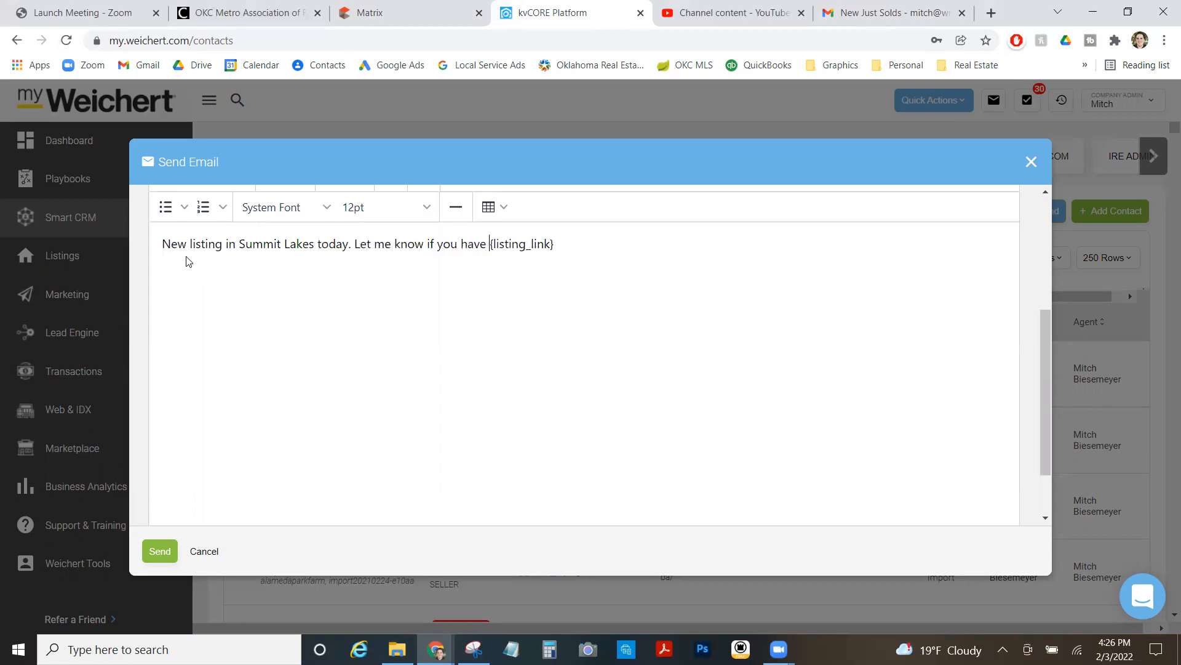
{"action": "type", "text": "and"}
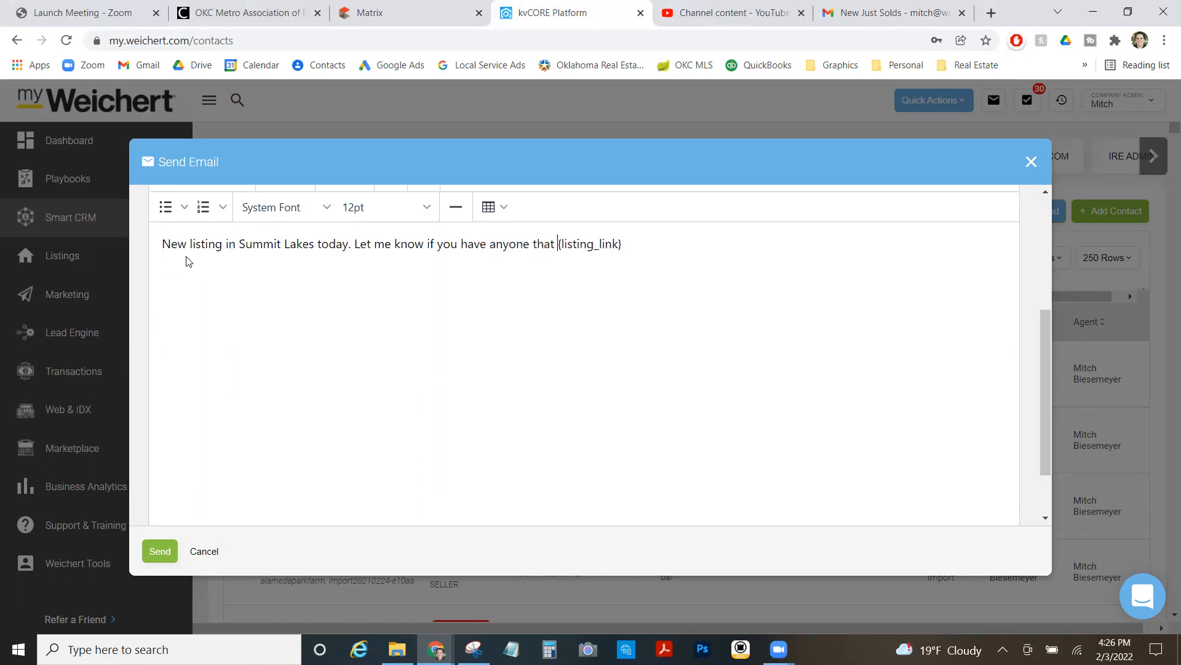
{"action": "type", "text": "might be int"}
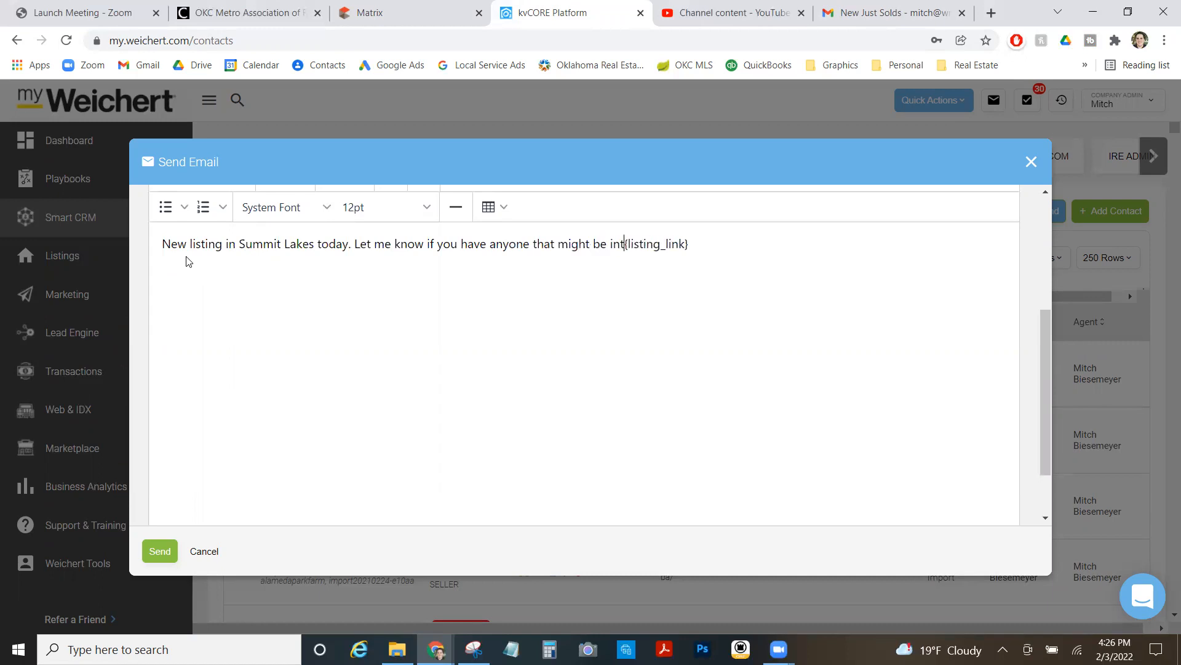
{"action": "type", "text": "erested in wbuying."}
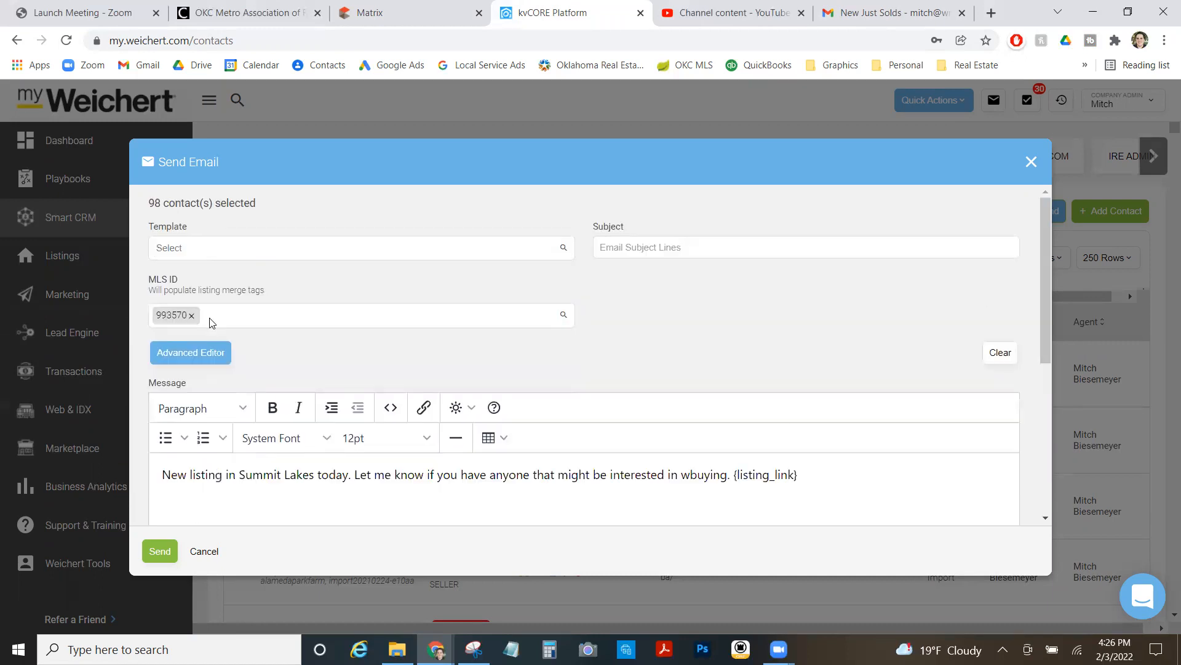
Enter 'New Listing Summit Lakes' as the email subject.
{"action": "left_click", "coordinate": [805, 246]}
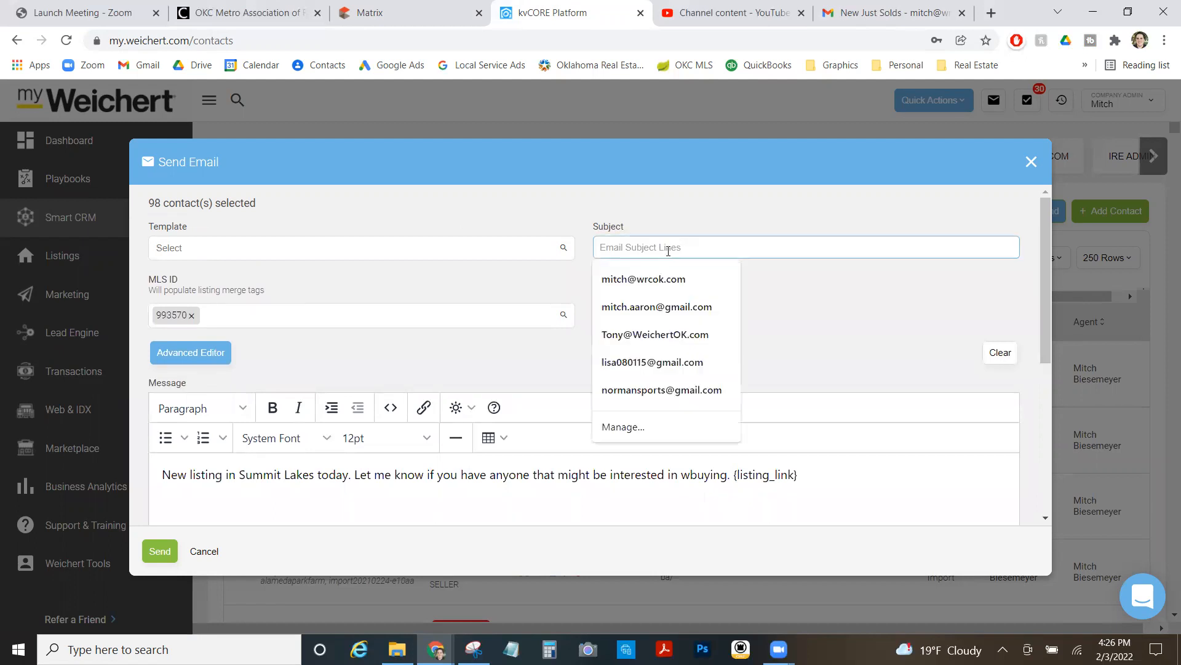
{"action": "type", "text": "New Listing"}
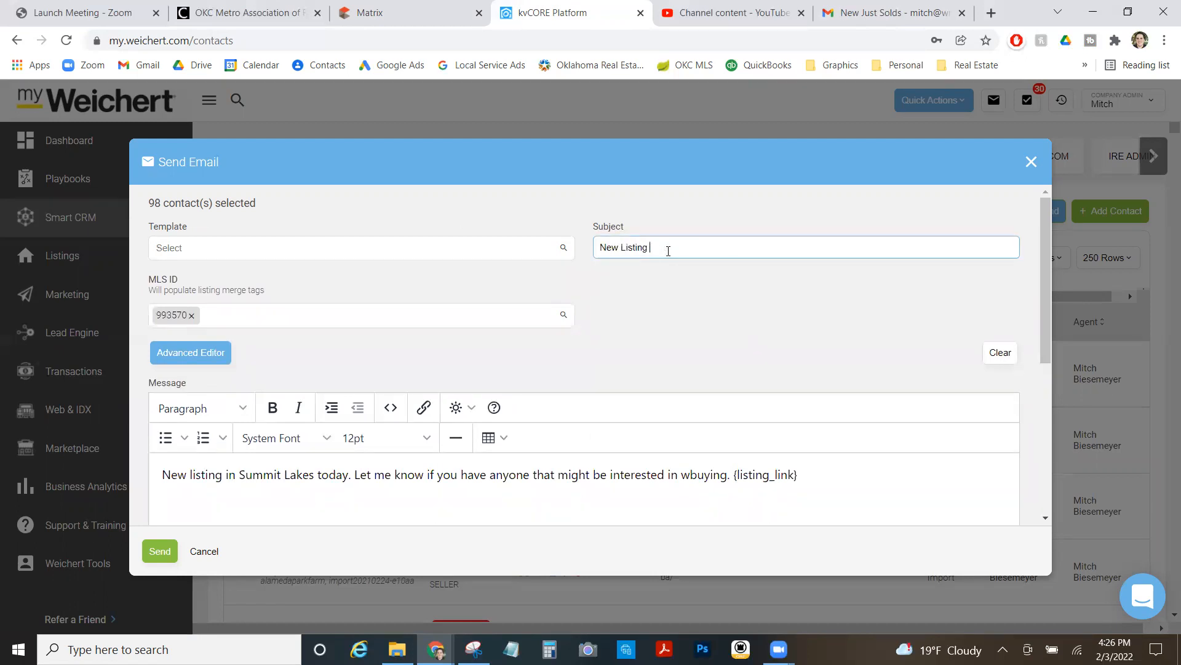
{"action": "type", "text": "Summit Lakes"}
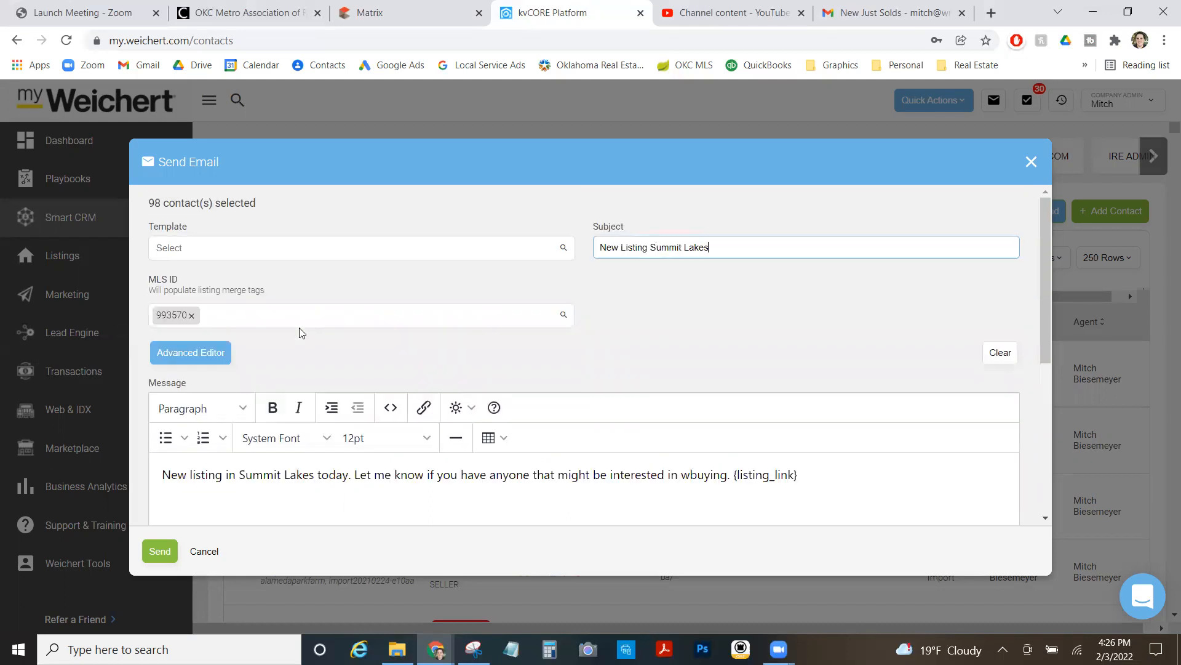
{"action": "mouse_move", "coordinate": [216, 221]}
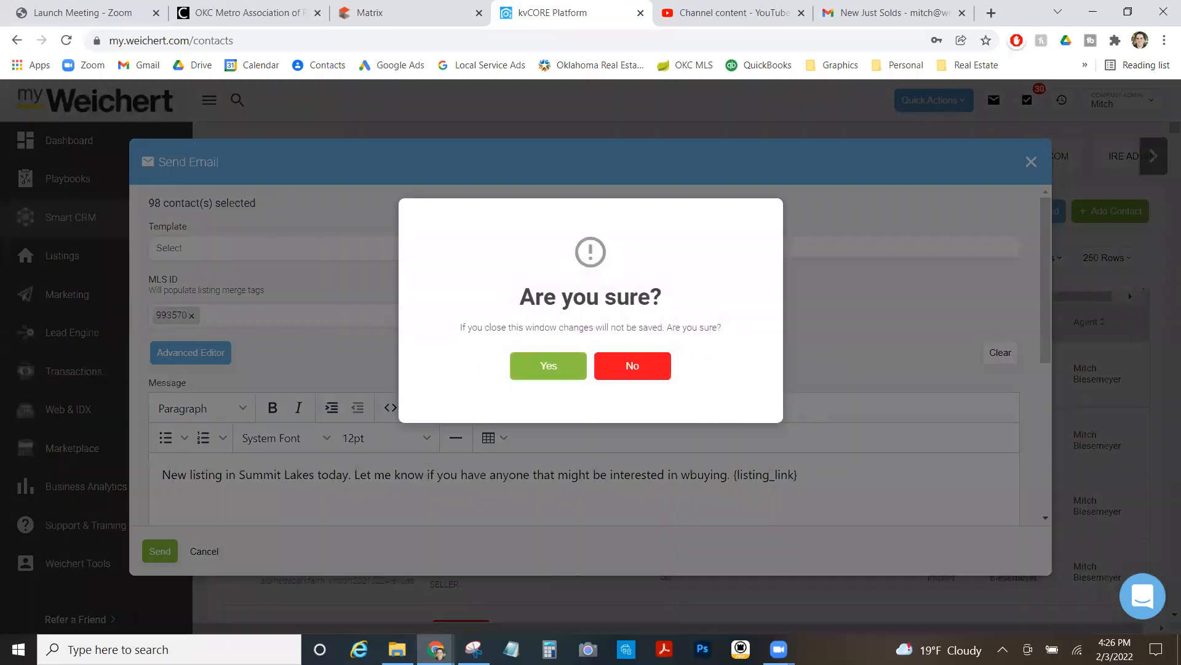
{"action": "mouse_move", "coordinate": [778, 524]}
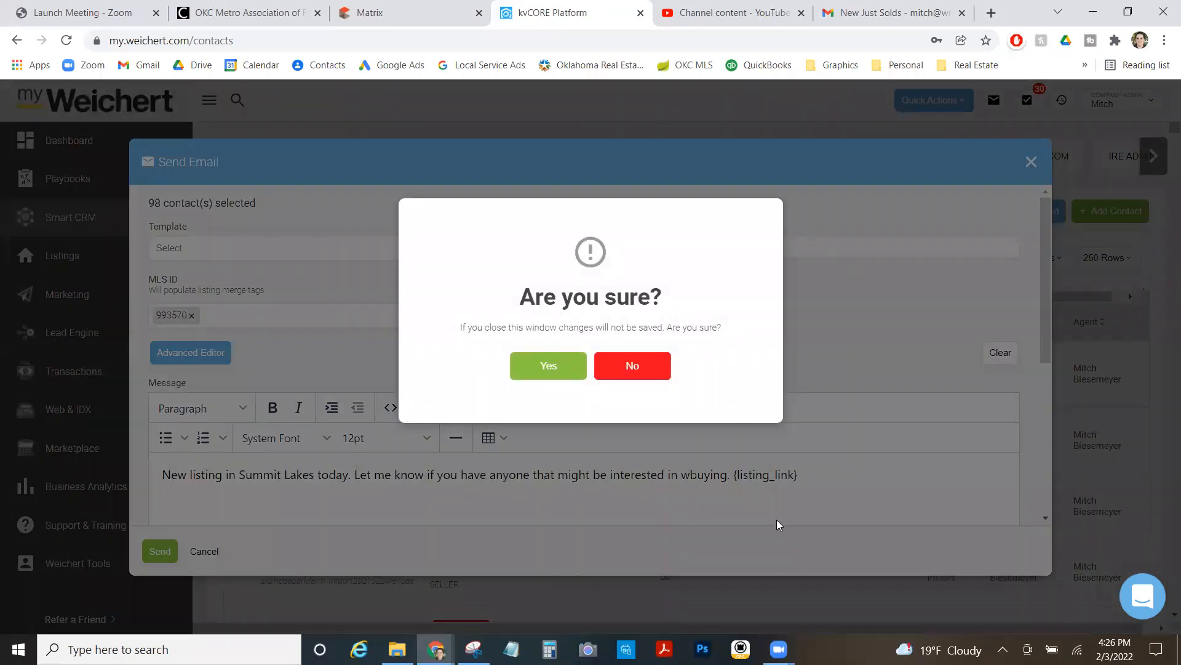